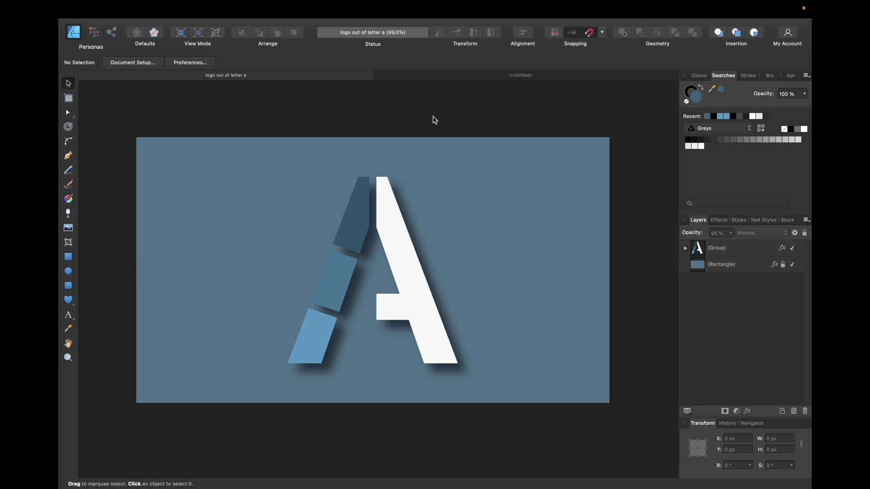
mouse_move(449, 180)
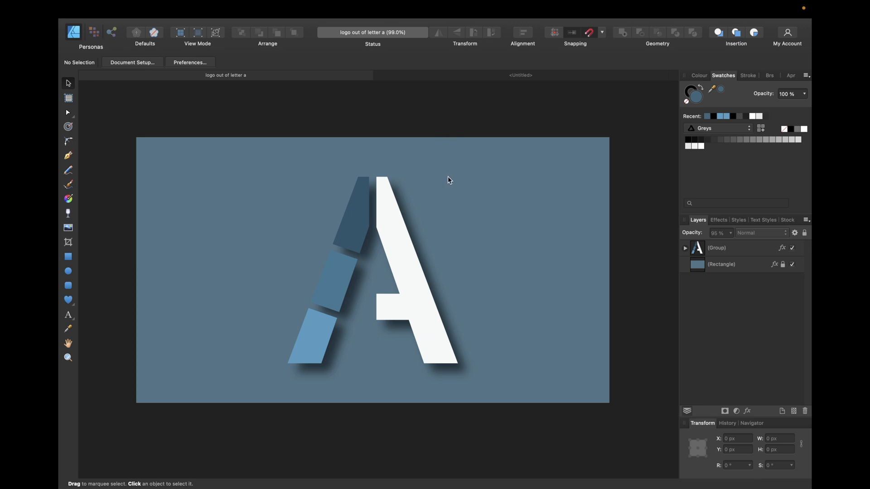
mouse_move(381, 196)
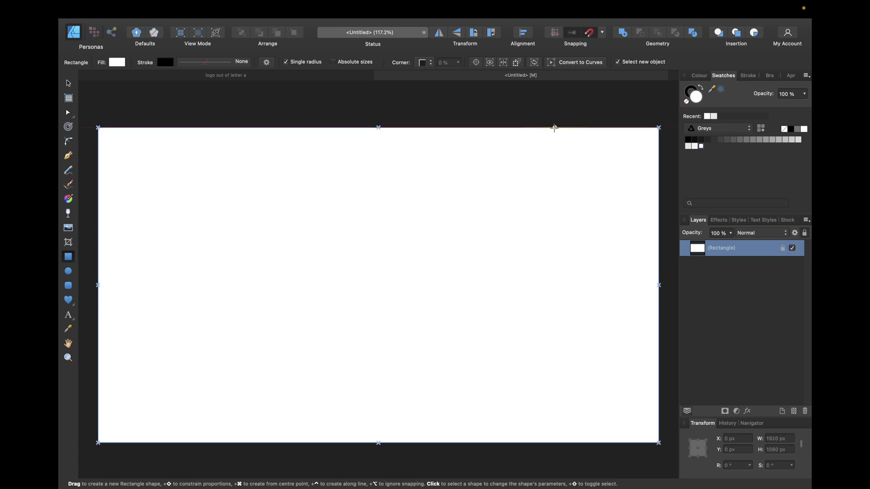
mouse_move(272, 113)
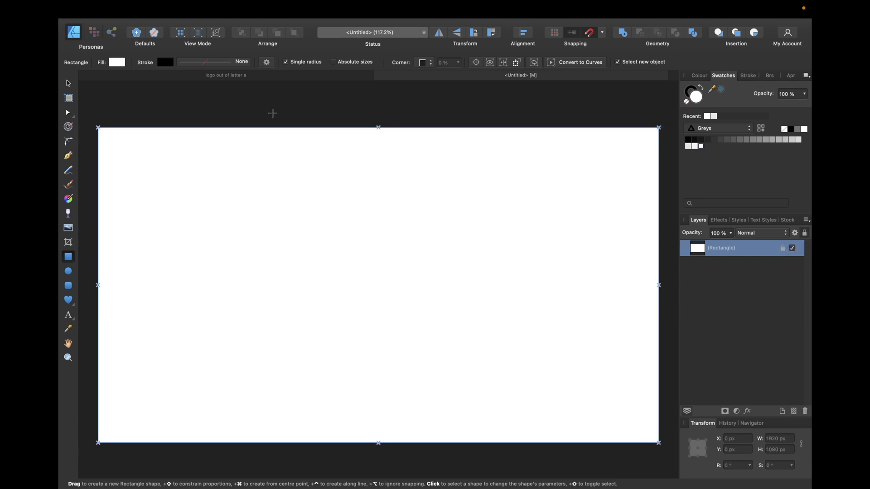
mouse_move(77, 313)
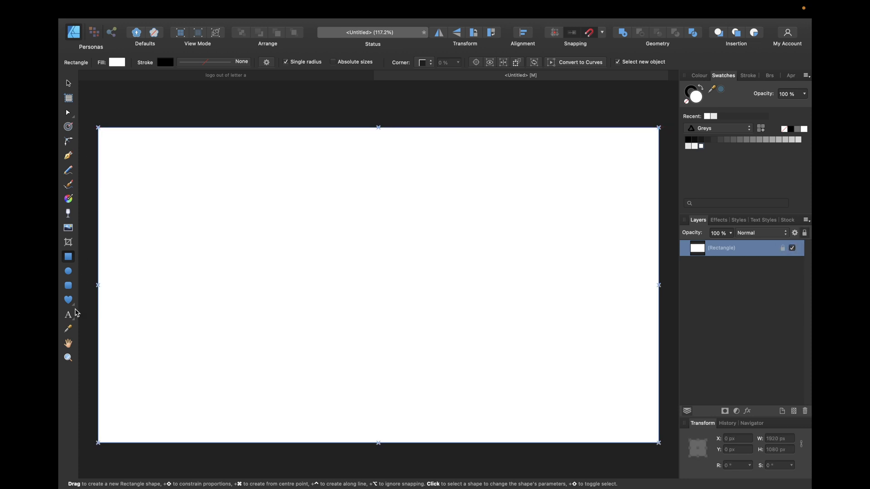
mouse_move(67, 316)
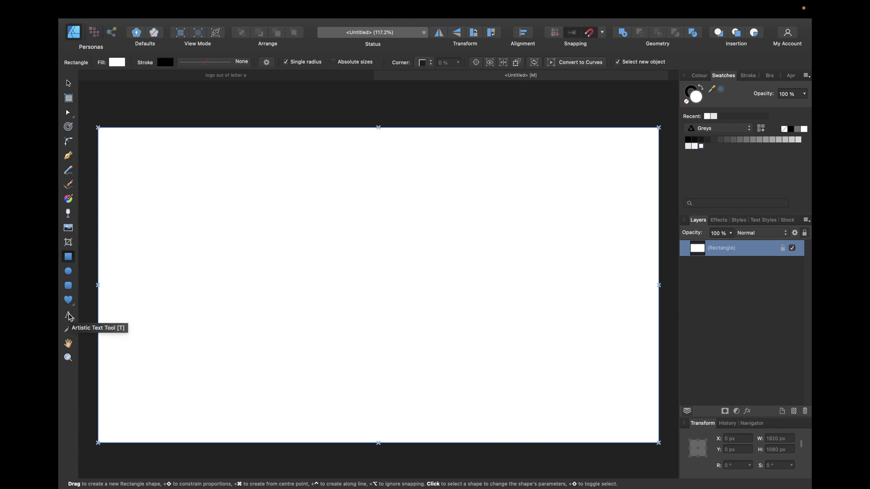
Place a large black capital A in Roboto on the white canvas using Artistic Text
left_click(67, 315)
type("A")
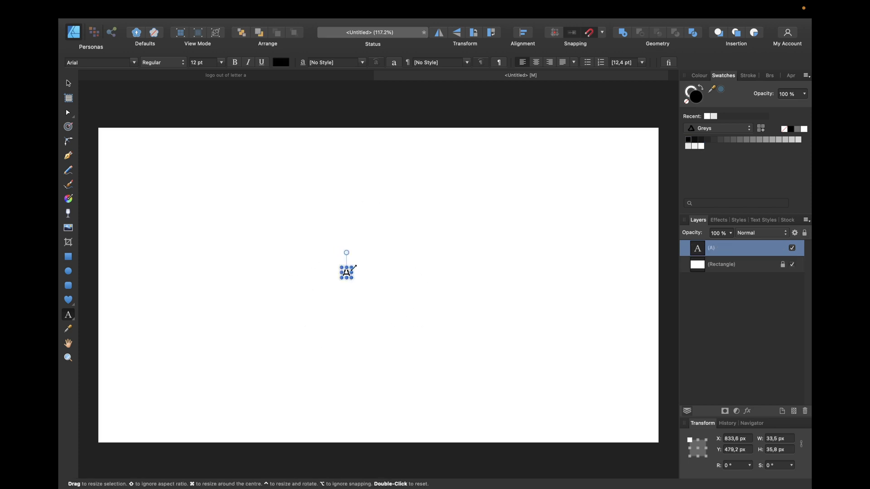
left_click_drag(349, 279, 420, 279)
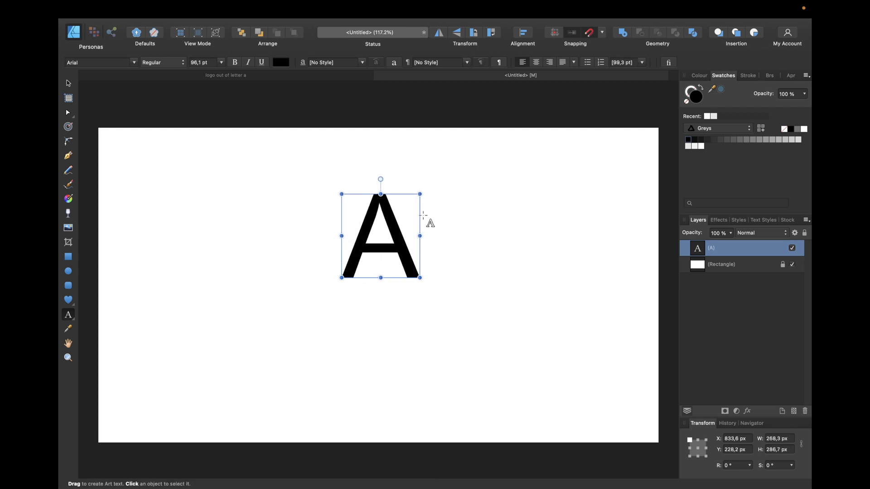
left_click(100, 62)
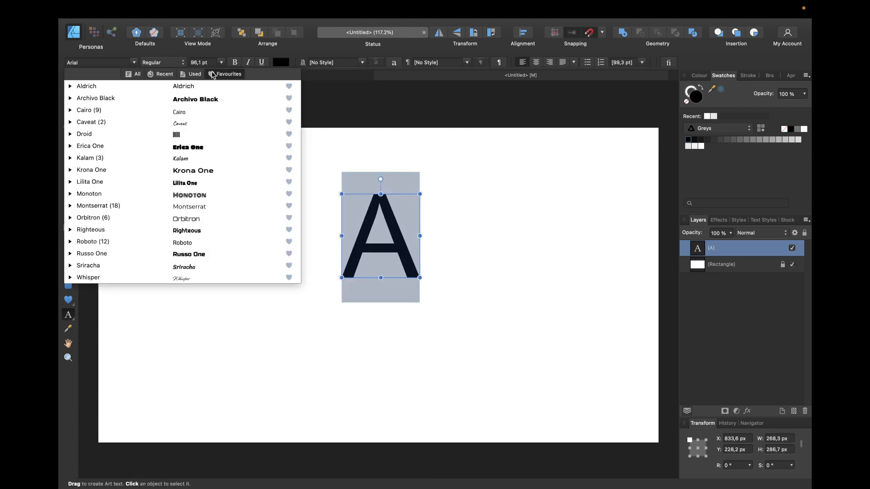
left_click(182, 242)
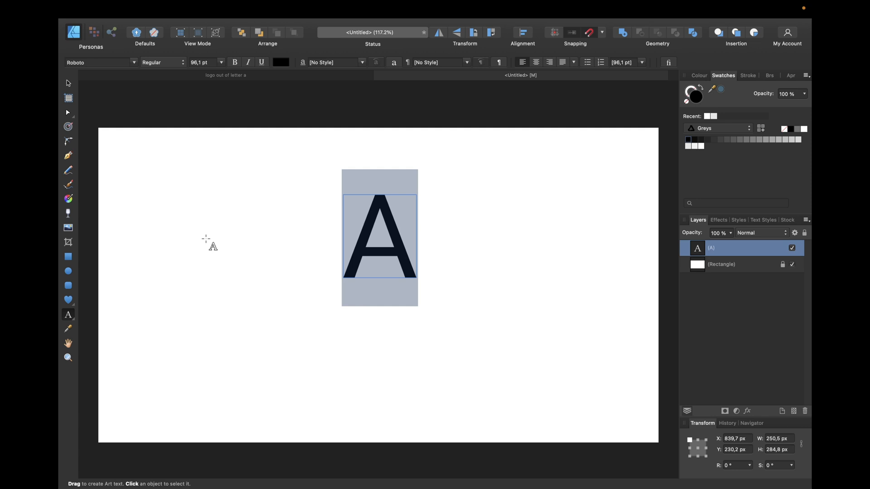
left_click(379, 236)
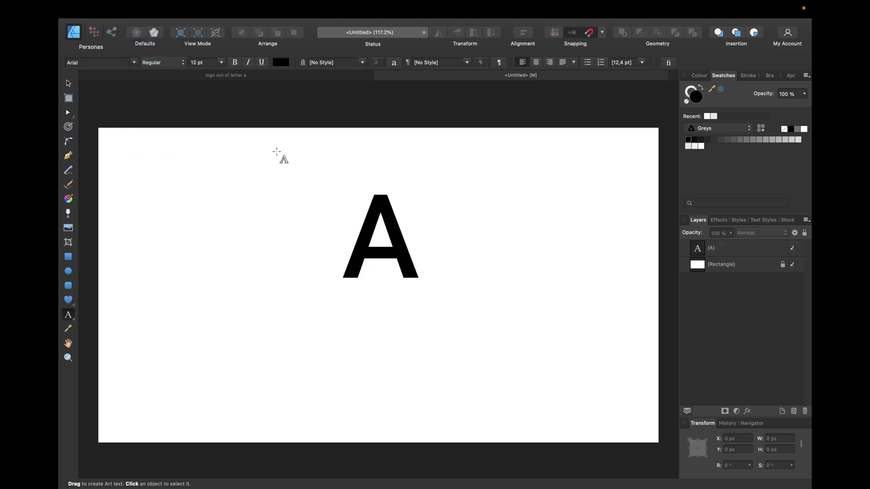
mouse_move(349, 233)
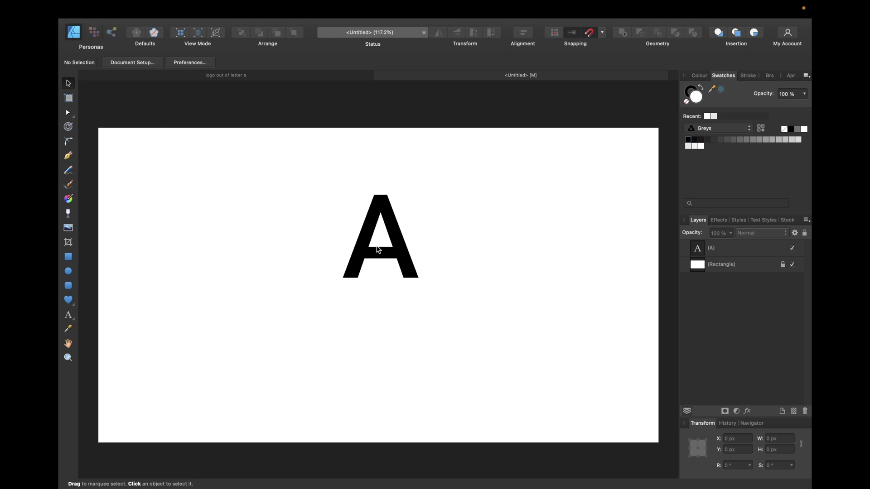
Select the letter A and move it to the centre of the white canvas
left_click(381, 236)
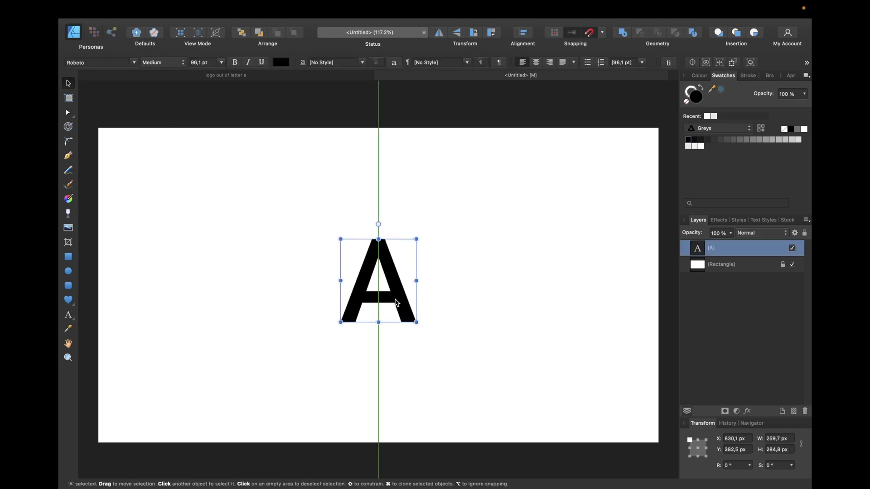
left_click_drag(378, 280, 378, 288)
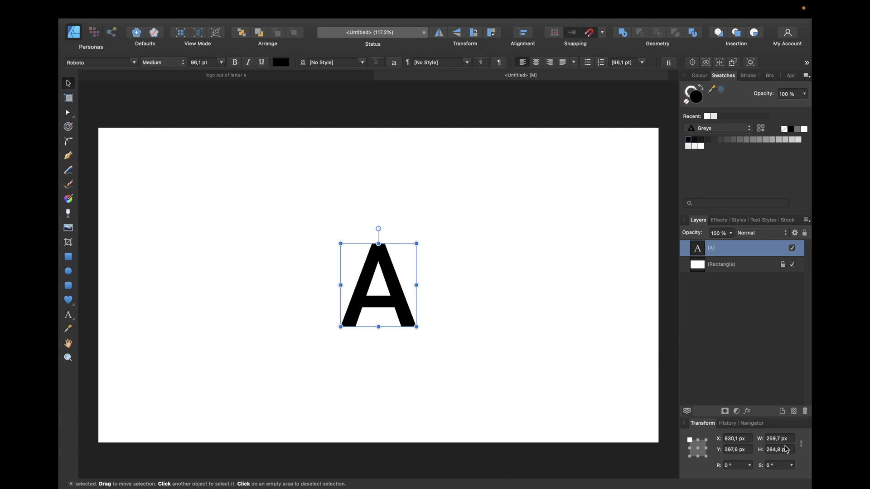
mouse_move(802, 447)
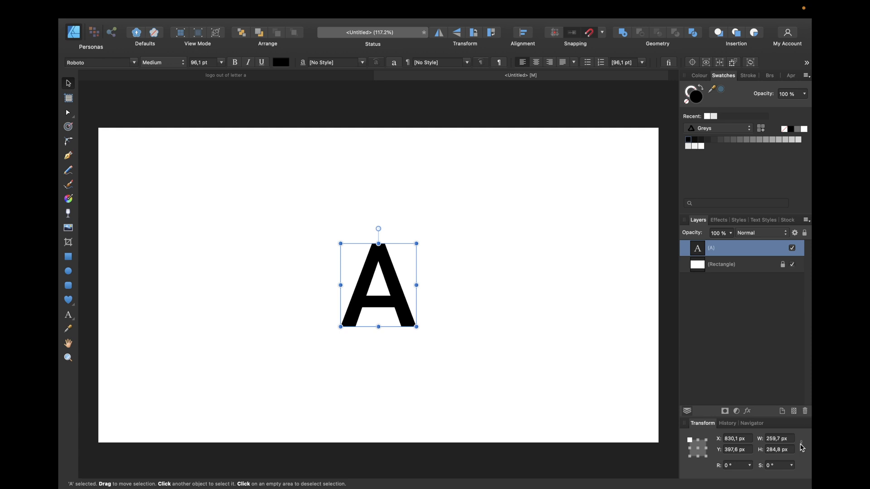
mouse_move(800, 446)
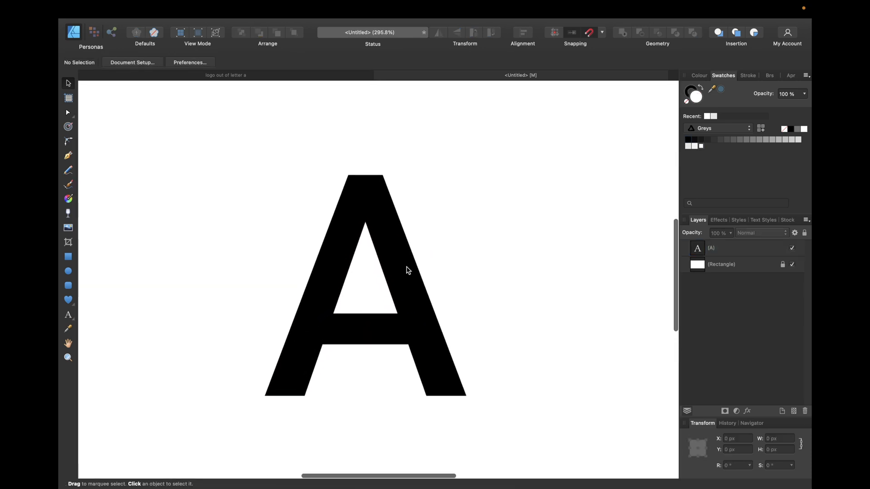
Draw a thin white vertical rectangle strip down the middle of the A
left_click(68, 257)
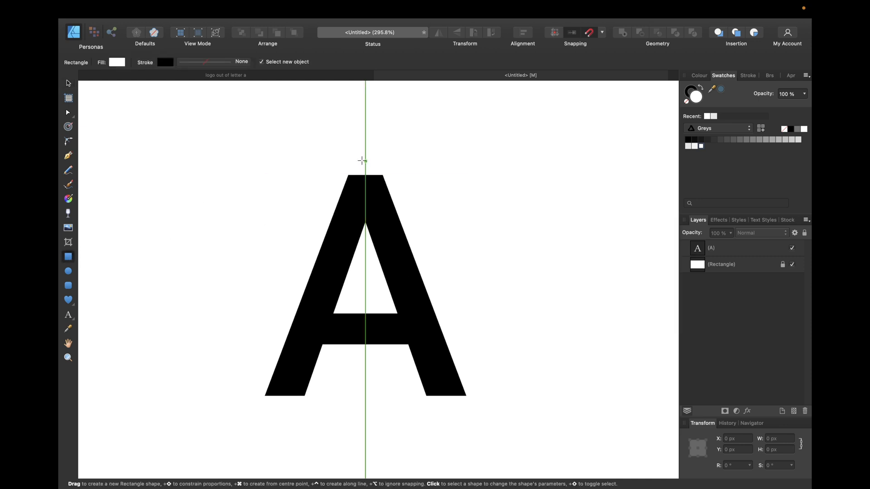
left_click_drag(364, 158, 356, 412)
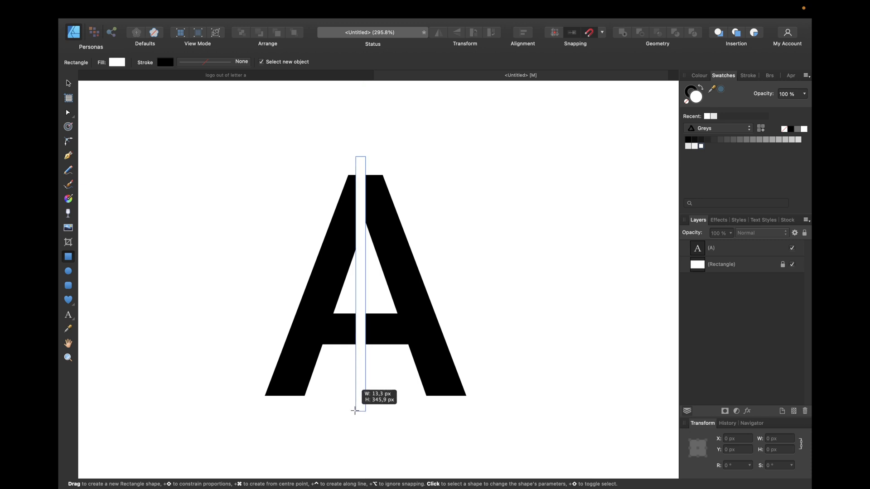
left_click_drag(359, 158, 359, 410)
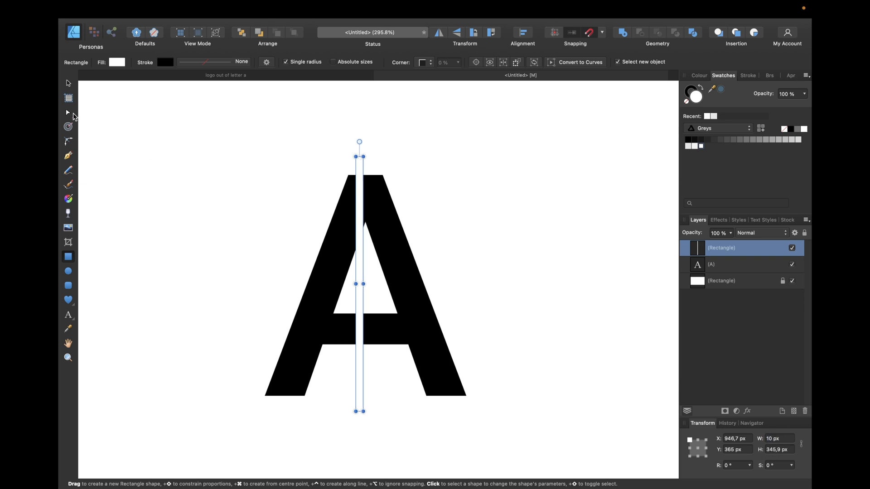
Select the letter A and convert it to editable curves
left_click(67, 83)
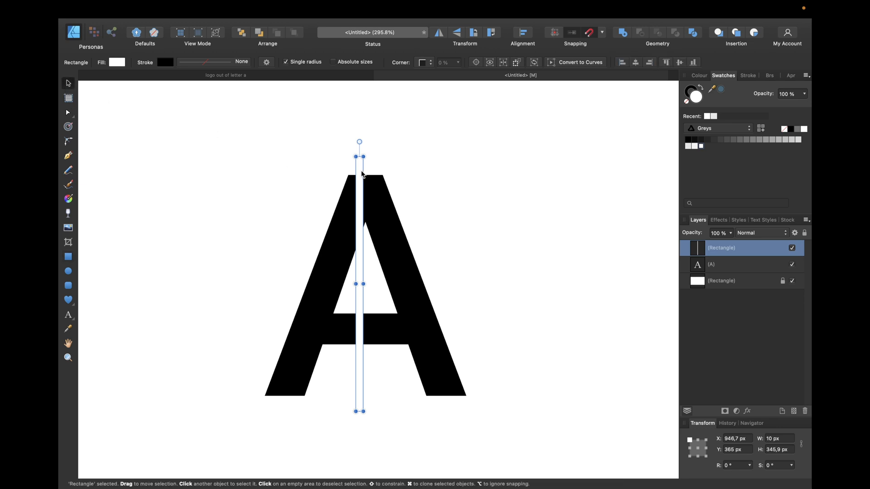
left_click_drag(359, 284, 365, 285)
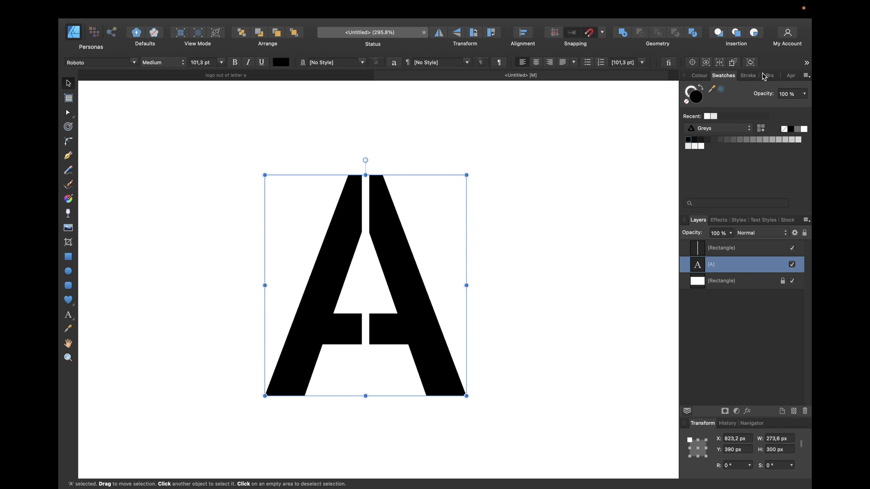
mouse_move(807, 66)
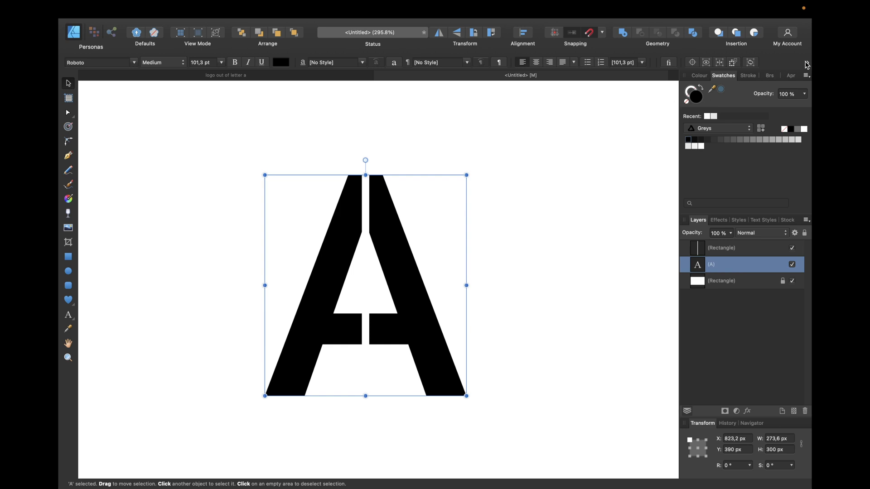
left_click(807, 76)
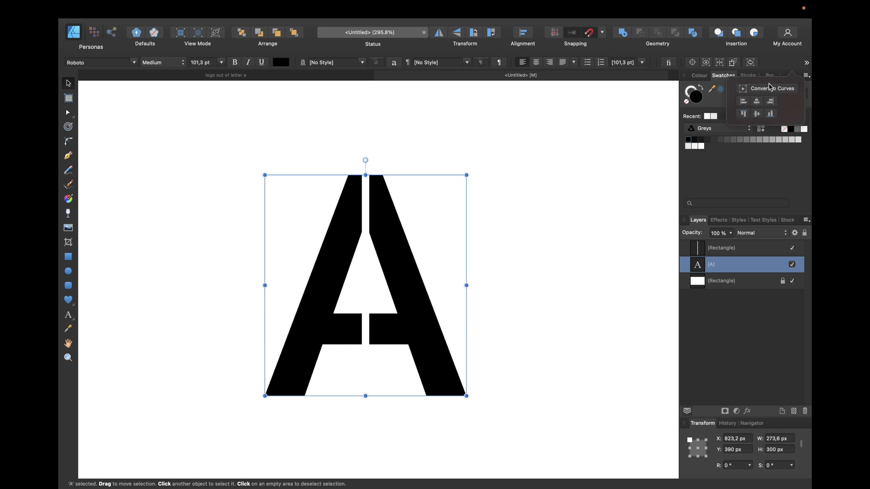
left_click(772, 89)
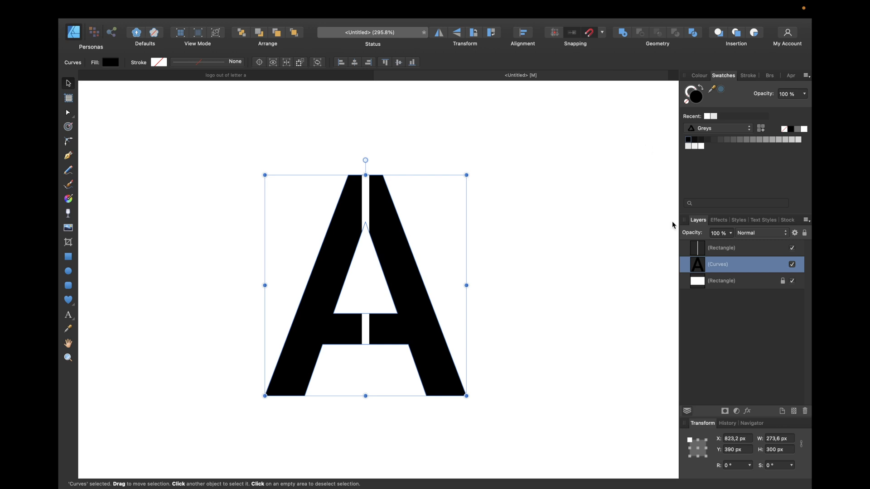
mouse_move(674, 261)
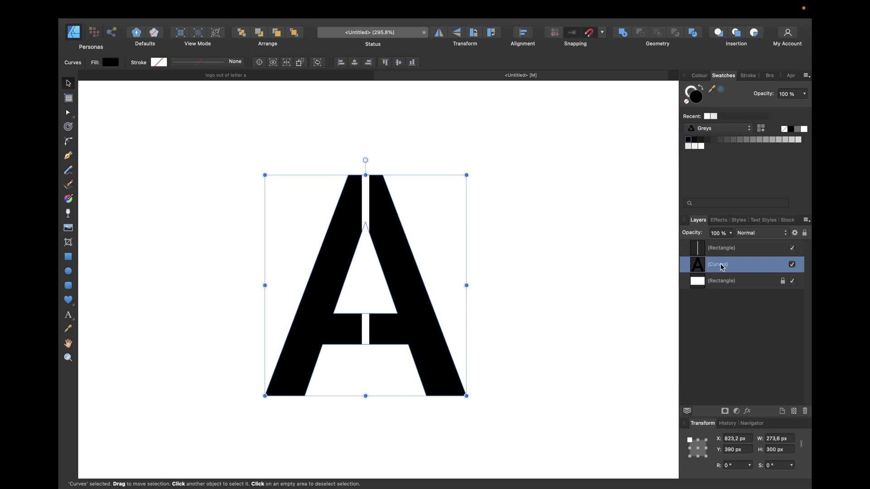
mouse_move(556, 58)
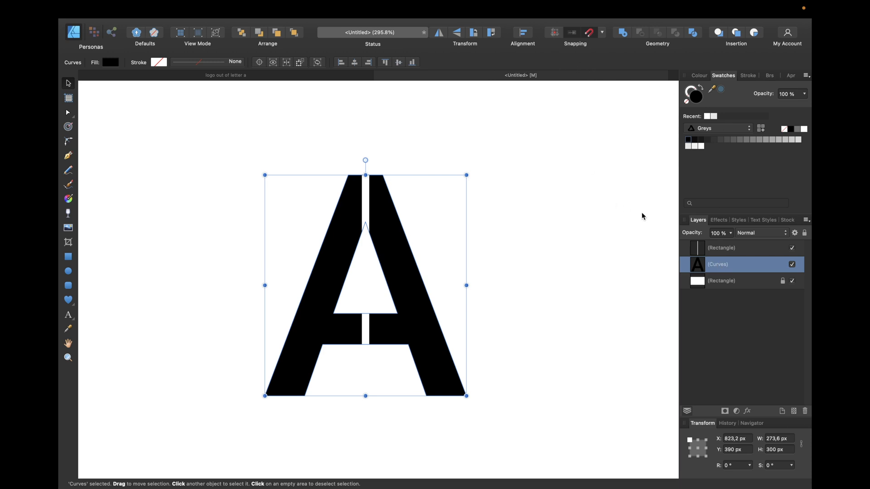
Divide the A along the strip into left and right halves, then view the finished logo reference document
left_click(722, 248)
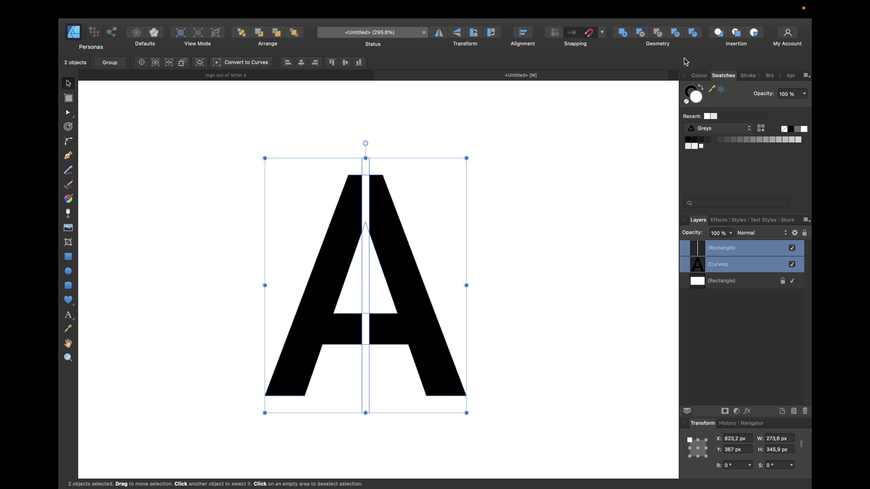
mouse_move(691, 32)
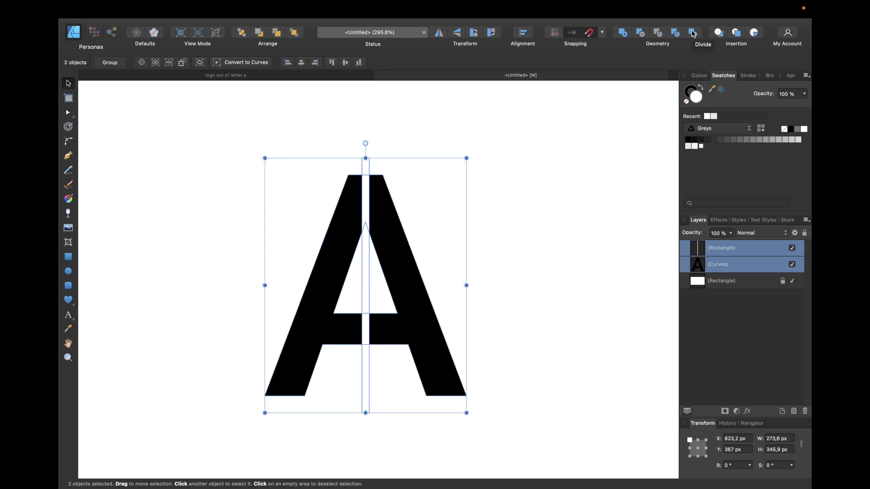
left_click(702, 33)
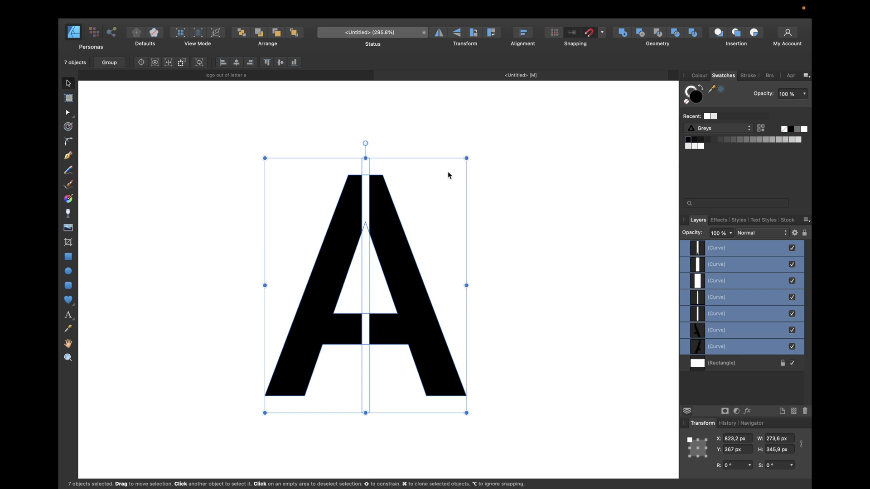
mouse_move(279, 292)
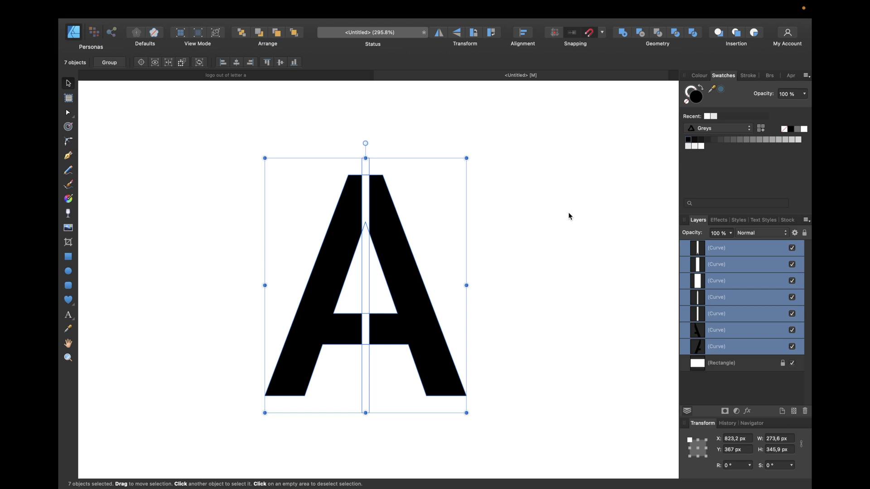
mouse_move(667, 235)
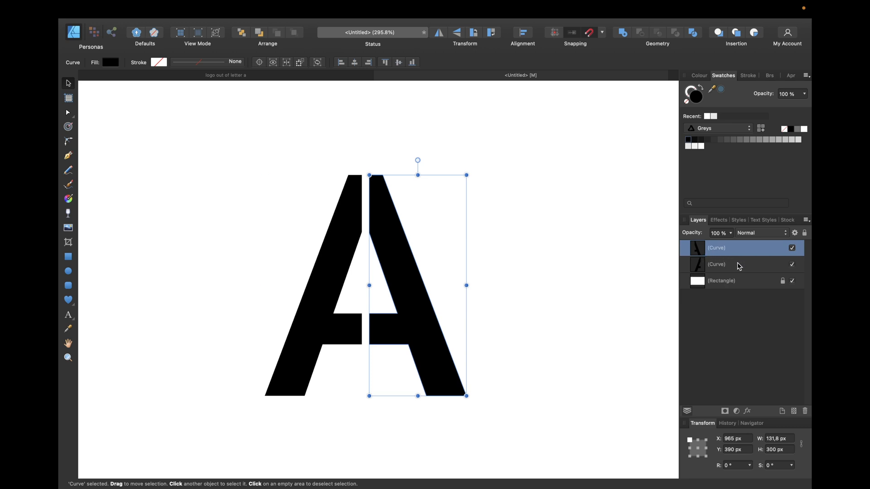
left_click(716, 264)
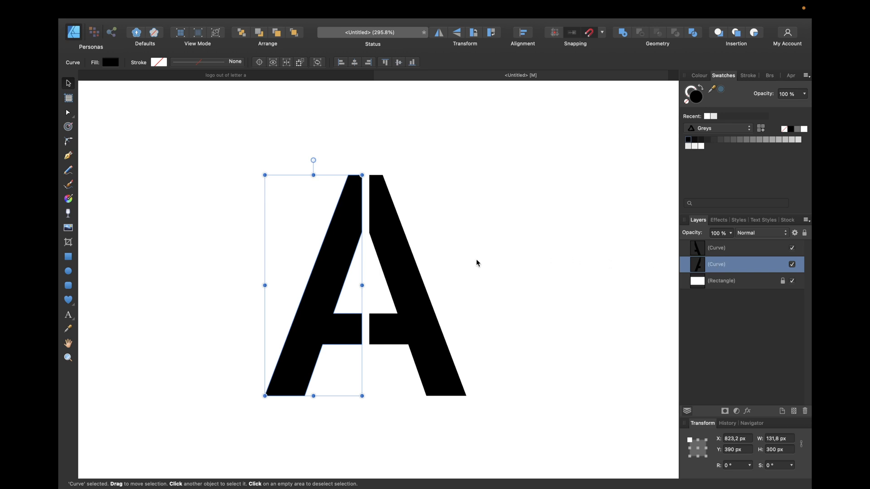
left_click(67, 113)
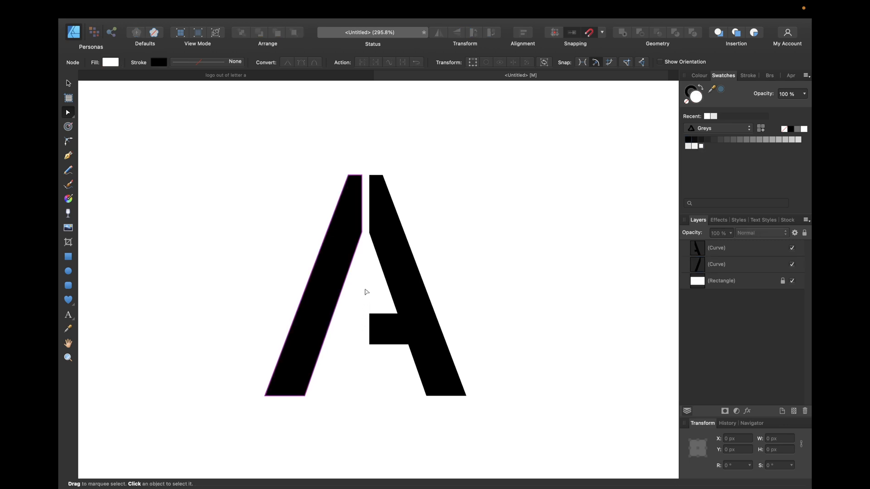
left_click(230, 99)
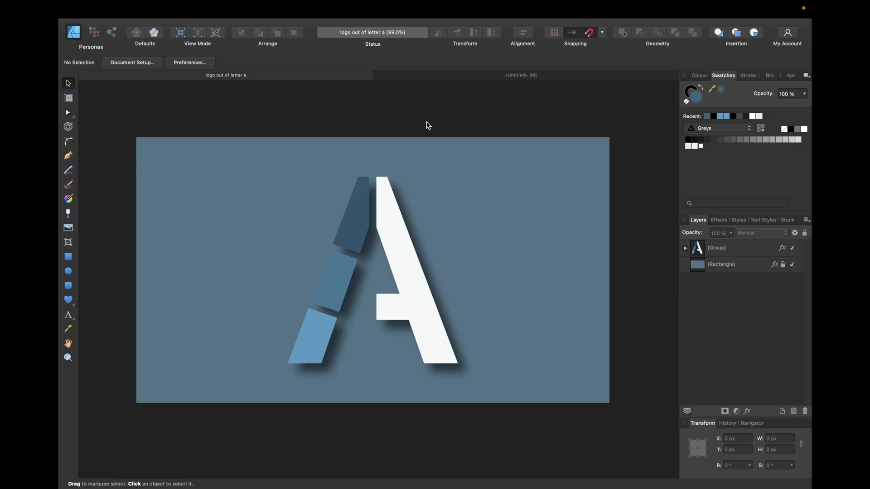
mouse_move(273, 337)
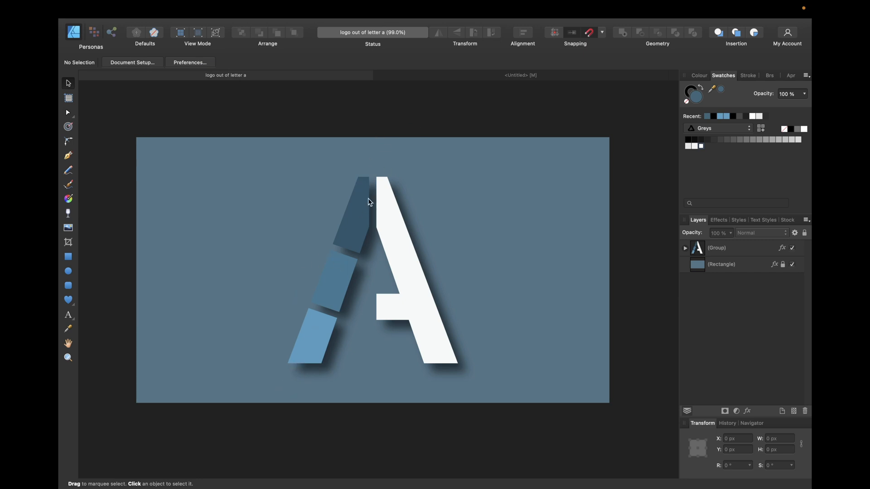
mouse_move(449, 86)
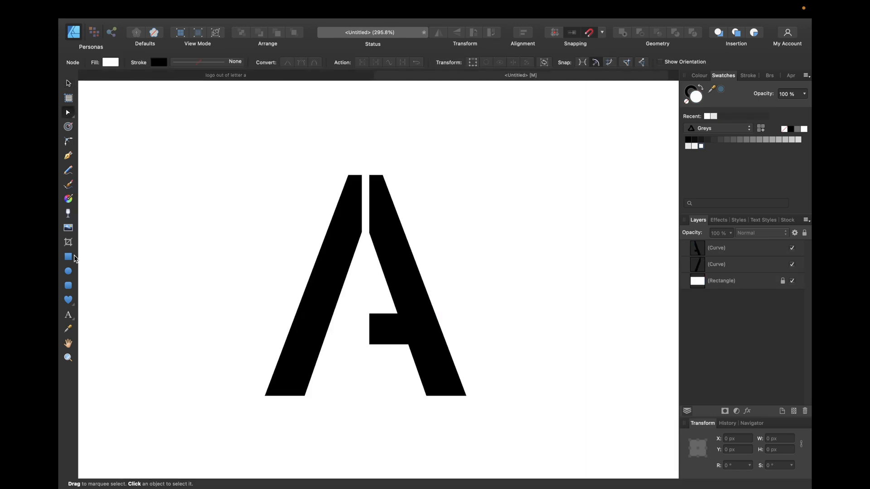
Draw a 100px grey square left of the A and stack copies up to the A's top
left_click(68, 256)
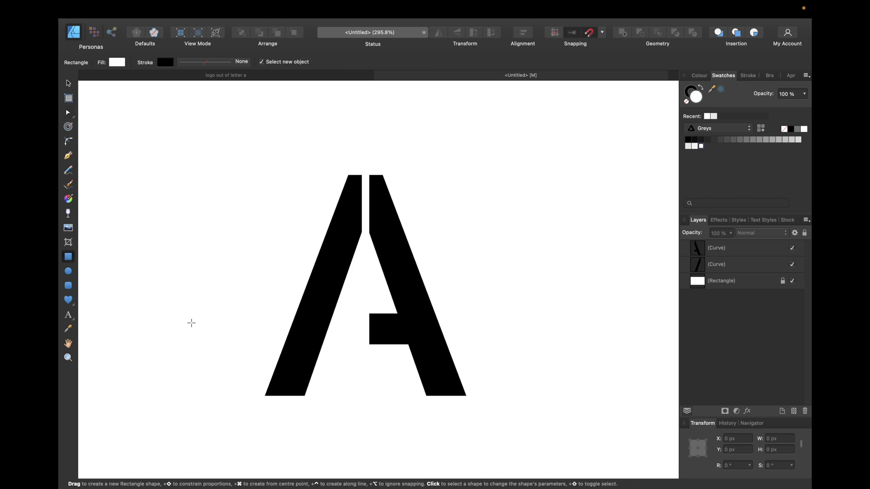
left_click_drag(191, 323, 249, 380)
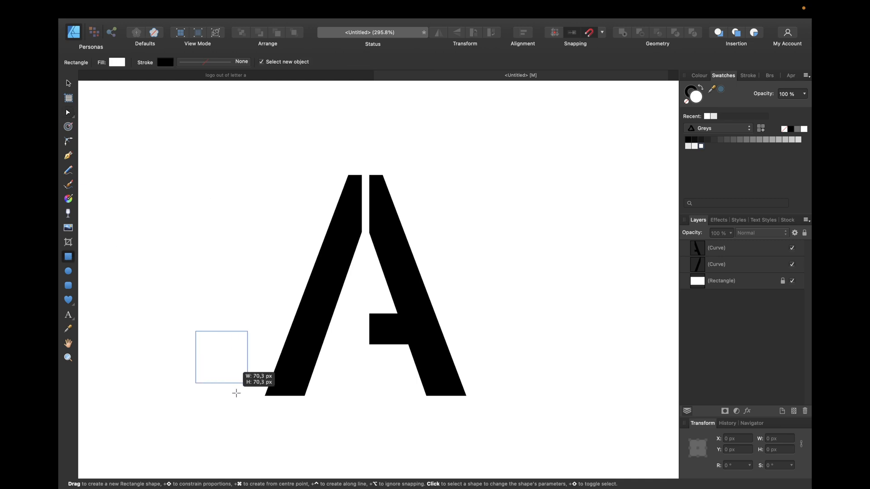
left_click_drag(195, 331, 261, 396)
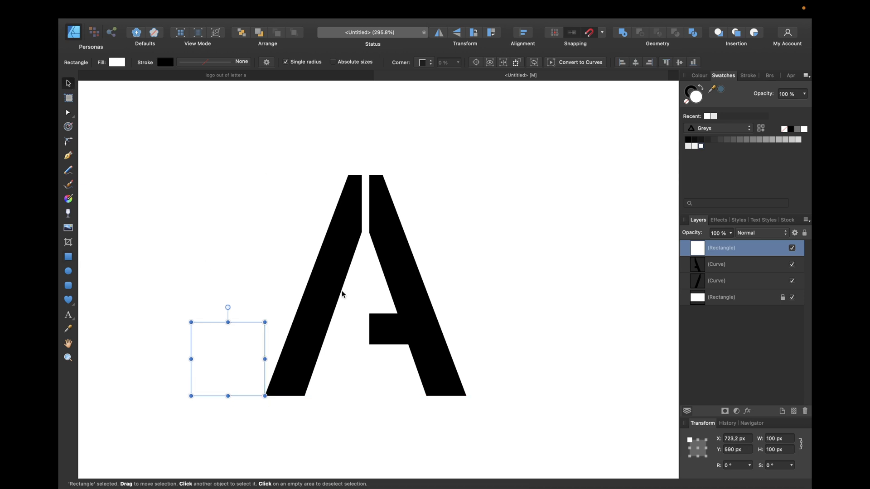
mouse_move(336, 298)
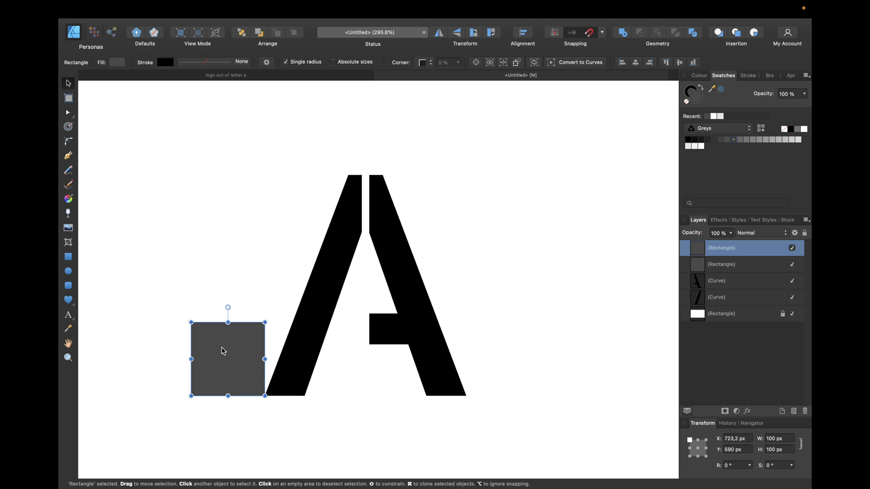
left_click_drag(228, 357, 228, 286)
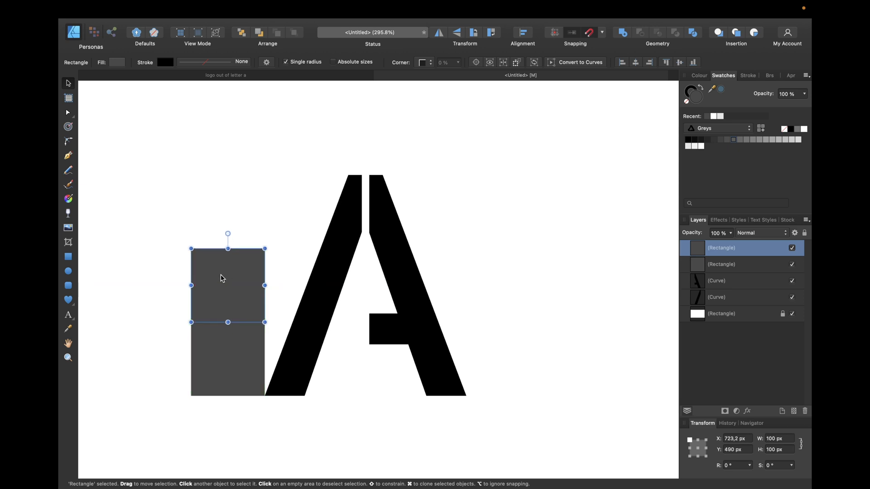
left_click_drag(227, 286, 227, 212)
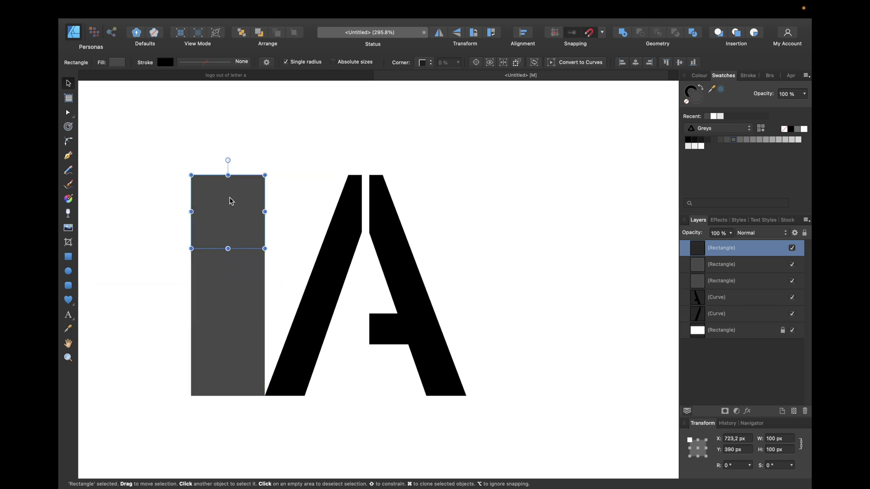
mouse_move(179, 356)
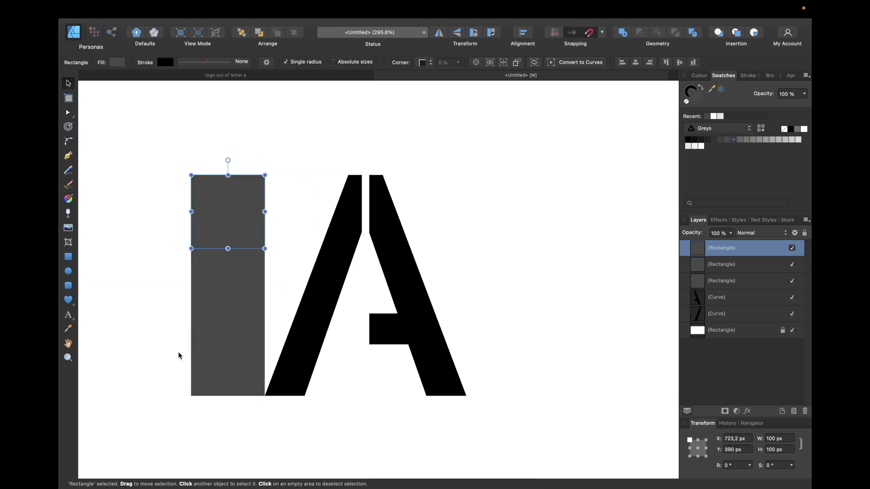
mouse_move(230, 218)
type("10")
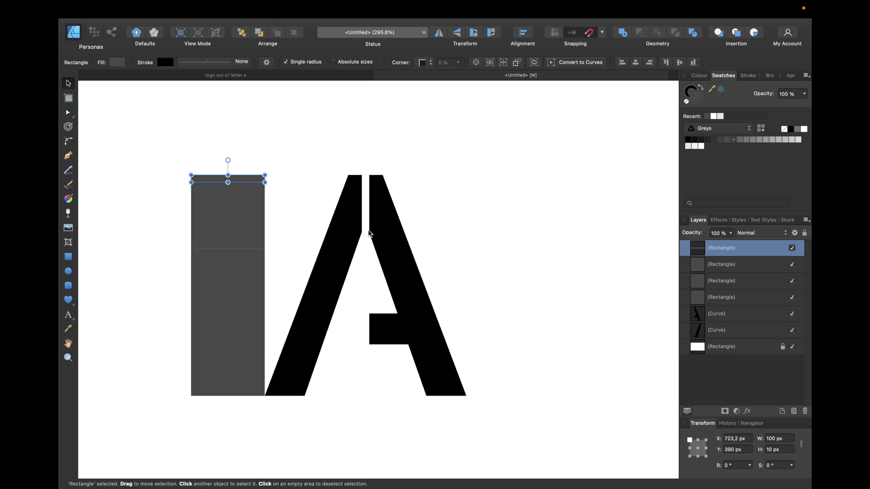
mouse_move(358, 235)
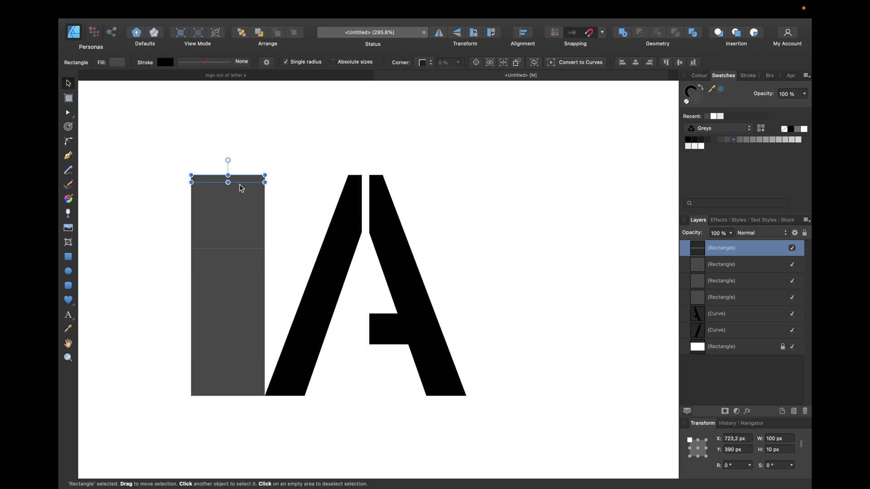
Place two thin 10px bars at the square boundaries and stretch the band across the A
left_click_drag(228, 181, 228, 250)
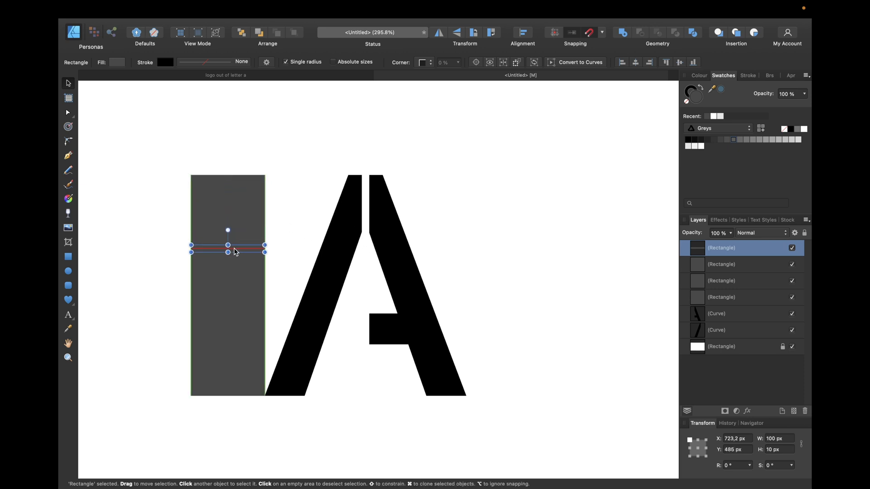
left_click_drag(227, 247, 227, 281)
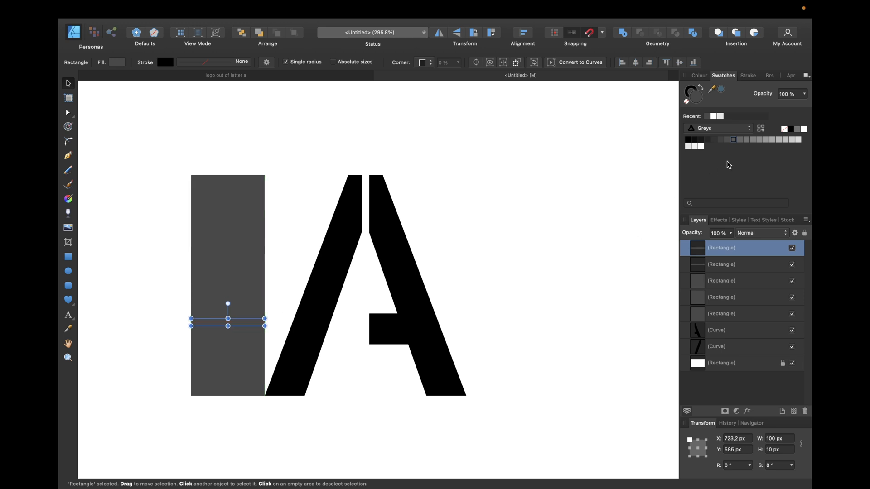
mouse_move(761, 141)
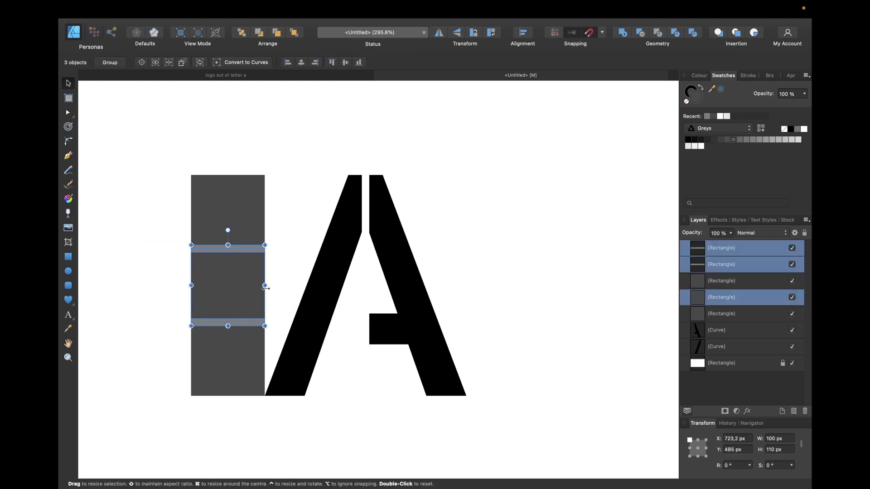
left_click_drag(264, 285, 431, 293)
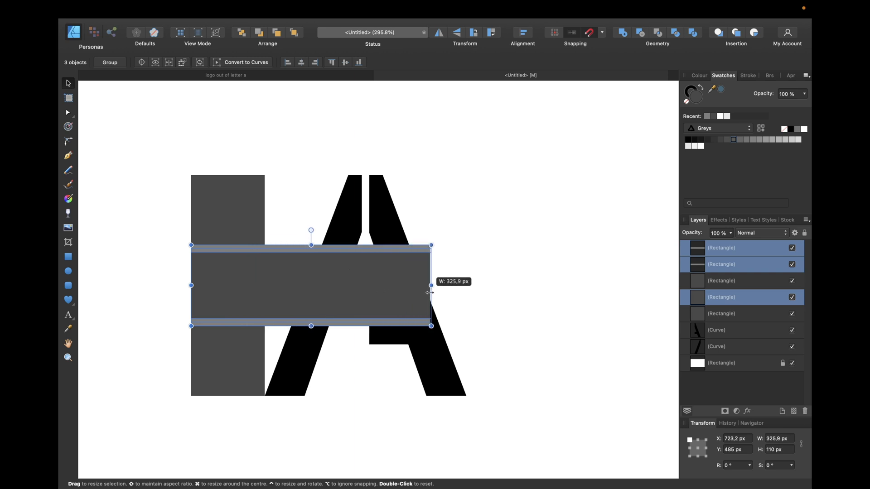
left_click_drag(432, 285, 450, 285)
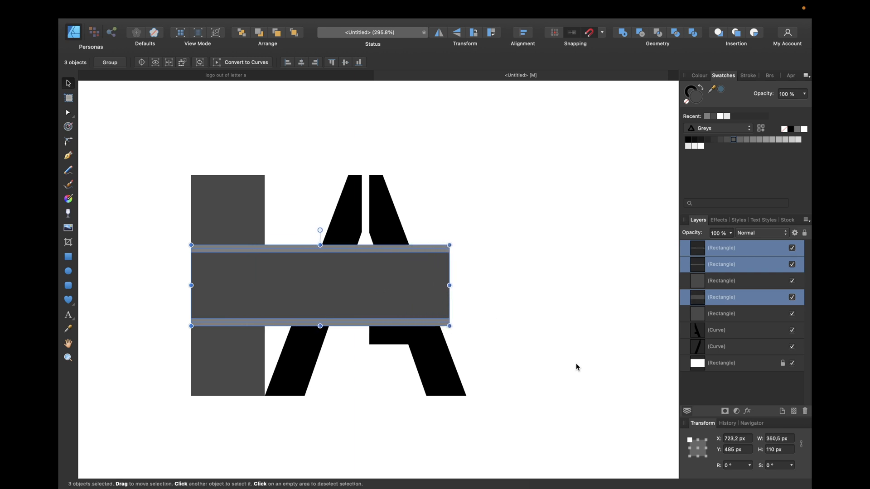
mouse_move(726, 466)
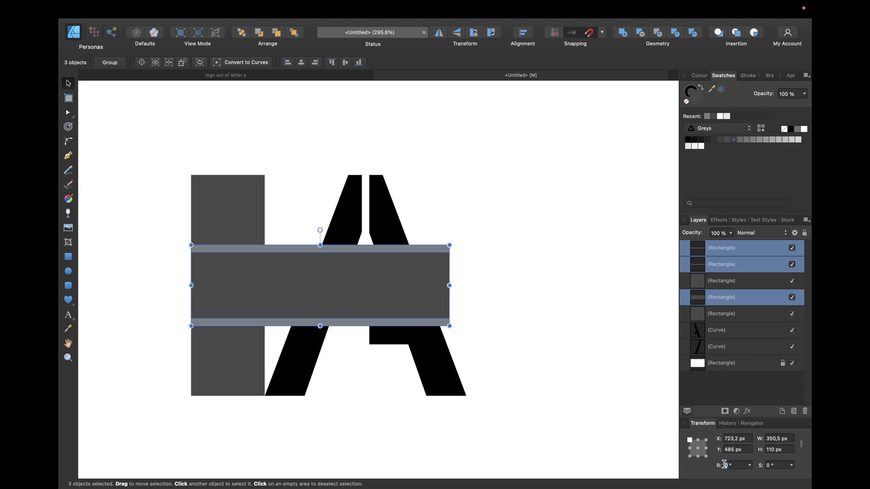
Tilt the band to about -15° in the Transform panel and shorten it from the left end
left_click(733, 465)
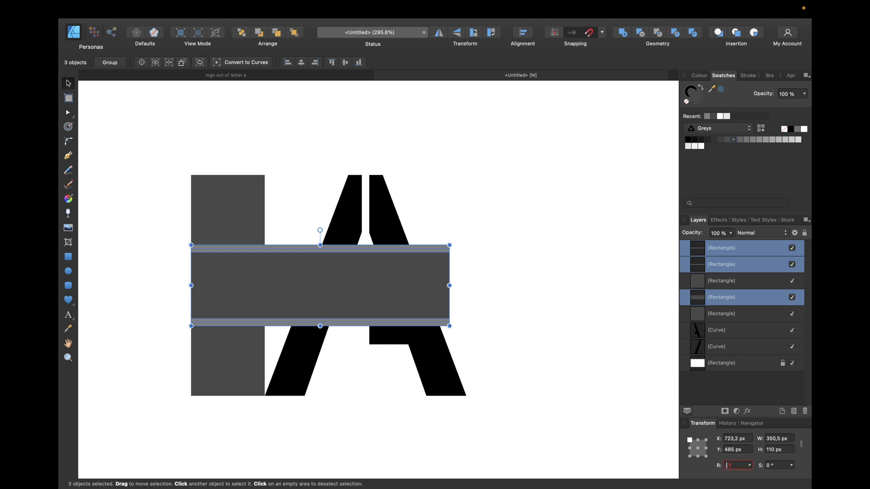
type("-15 °")
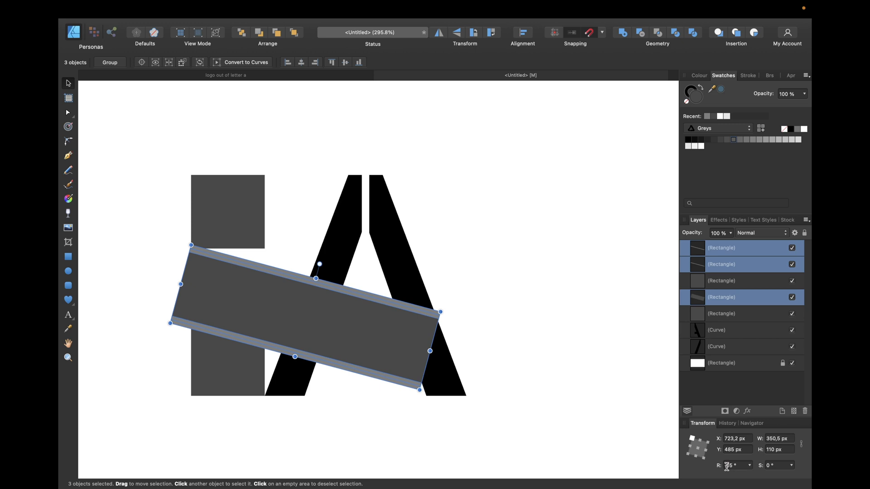
type("-1")
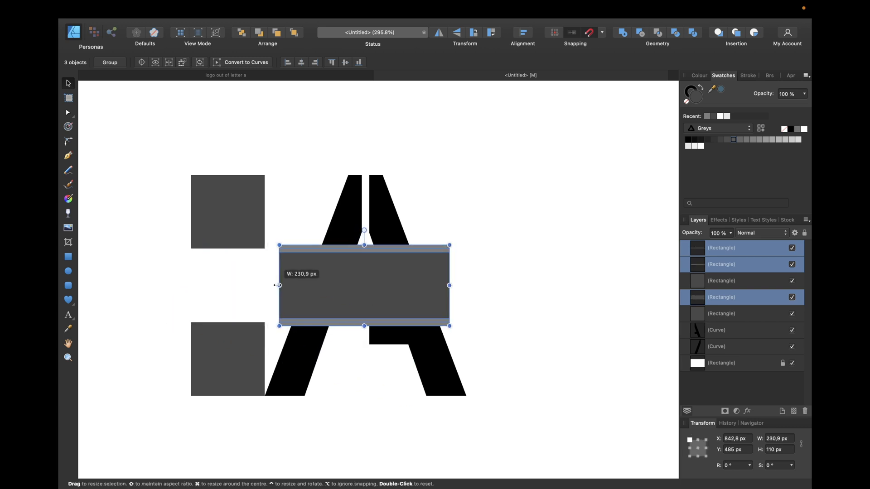
left_click_drag(279, 285, 291, 285)
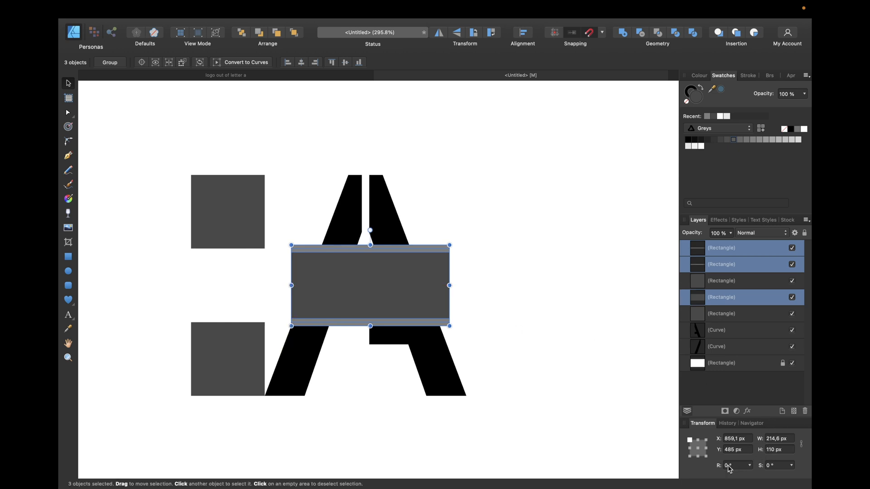
left_click_drag(369, 230, 371, 255)
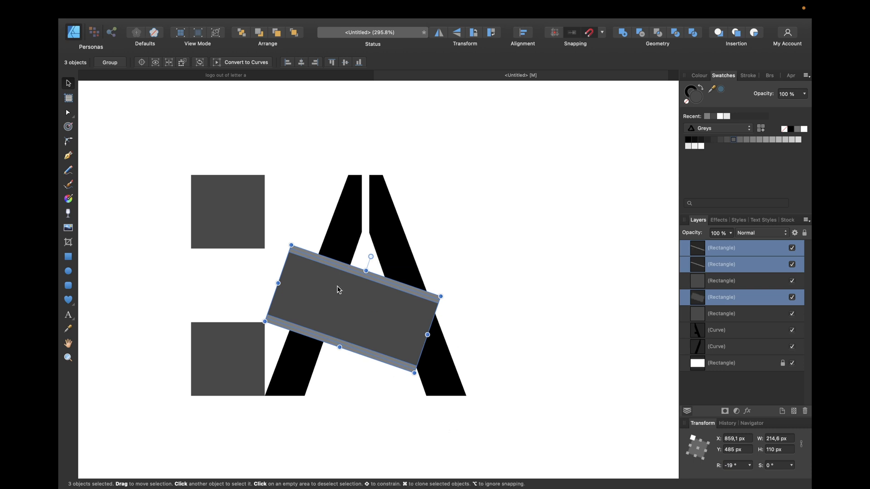
mouse_move(288, 271)
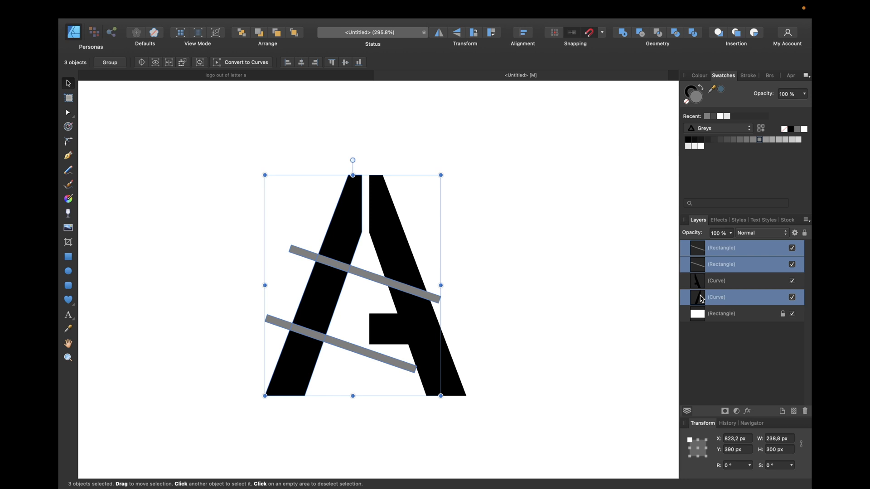
mouse_move(694, 32)
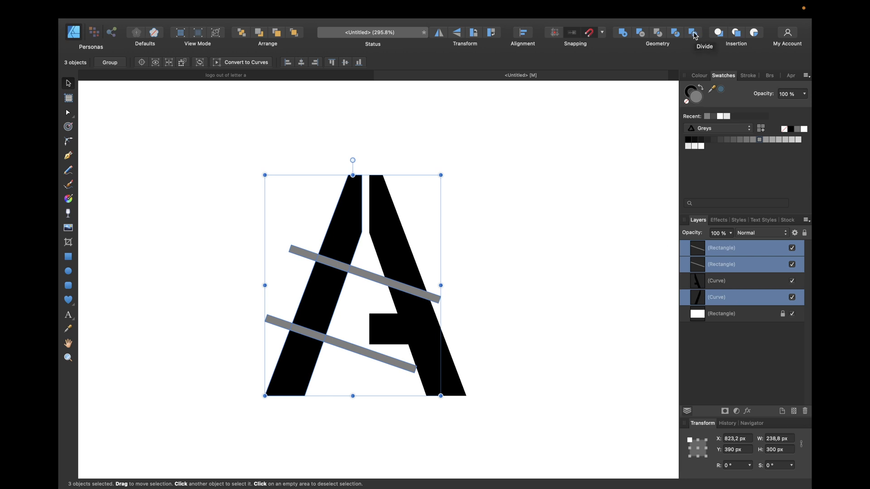
Divide the A's left leg into three diagonal segments using the two bars
left_click(693, 32)
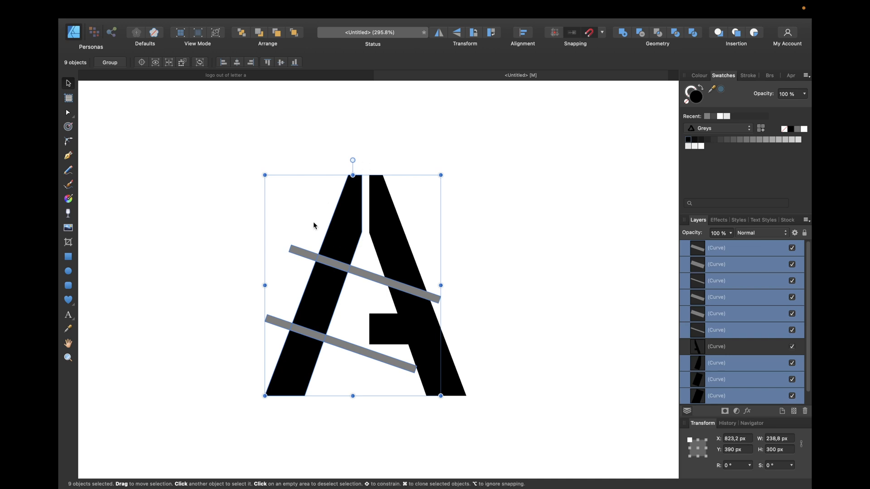
mouse_move(299, 277)
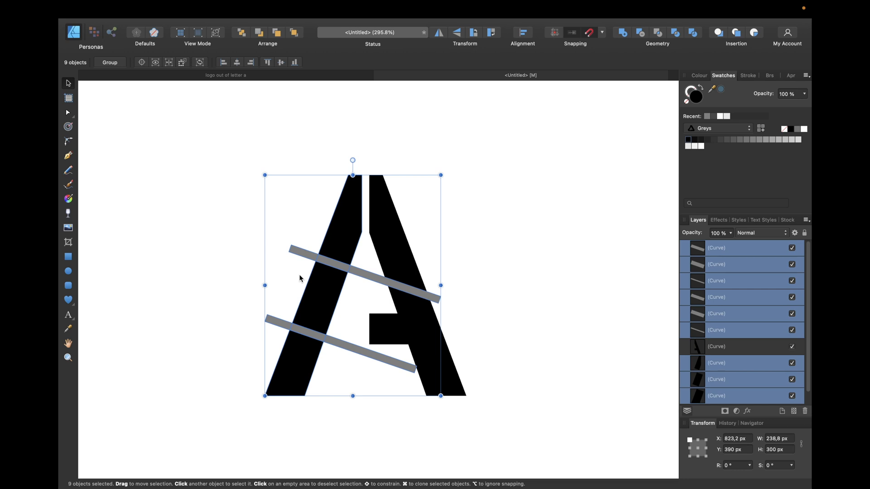
mouse_move(380, 235)
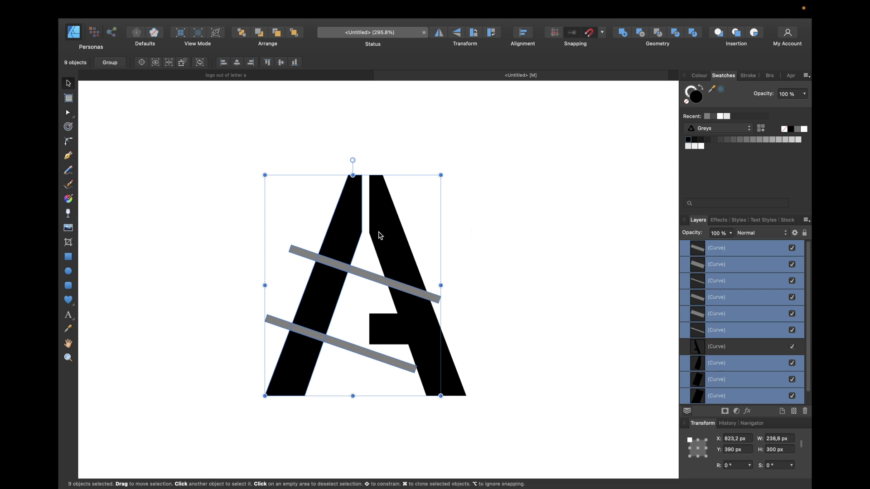
mouse_move(358, 228)
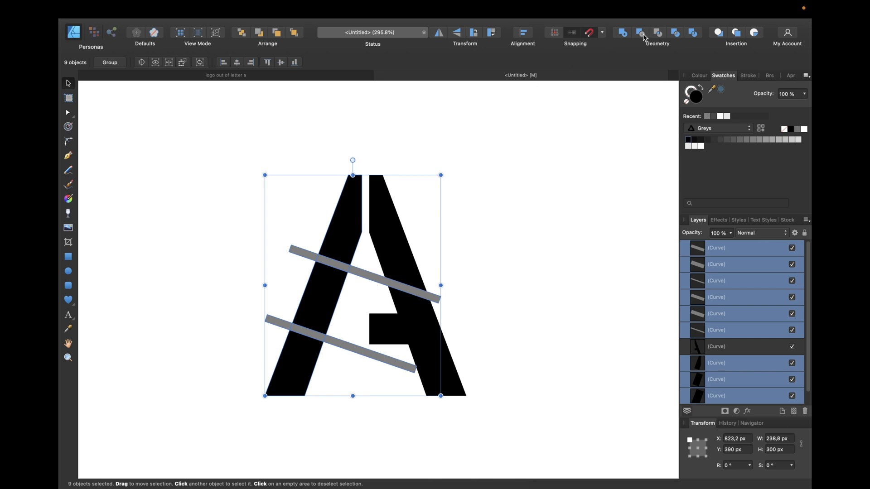
mouse_move(717, 259)
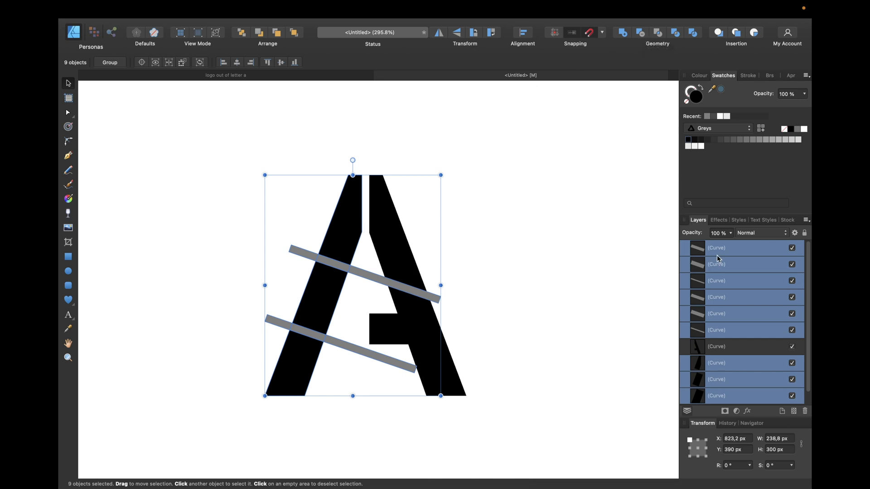
mouse_move(741, 257)
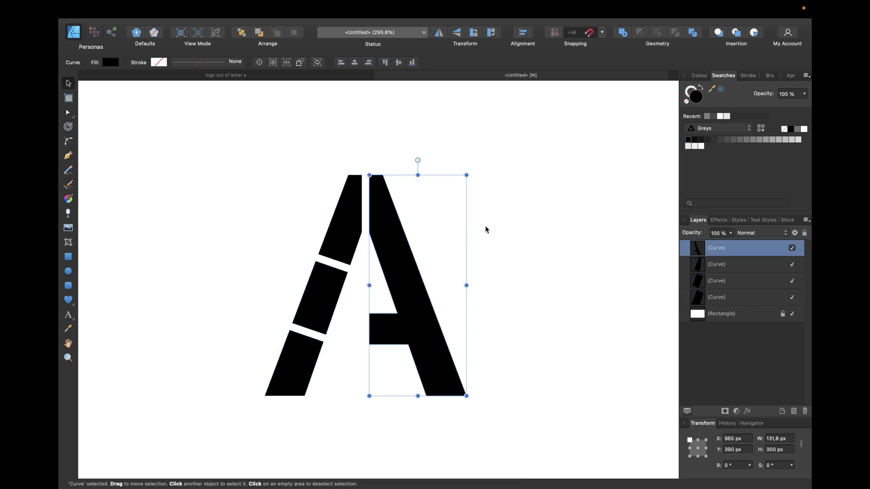
left_click(485, 229)
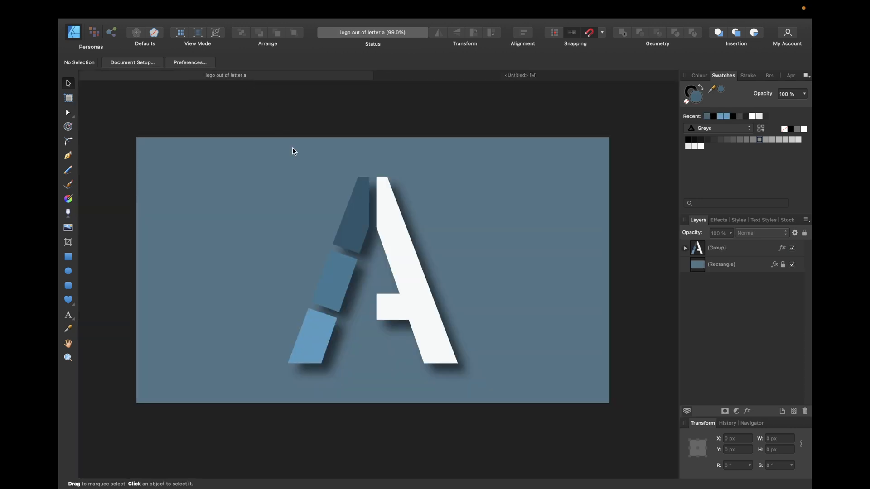
mouse_move(471, 94)
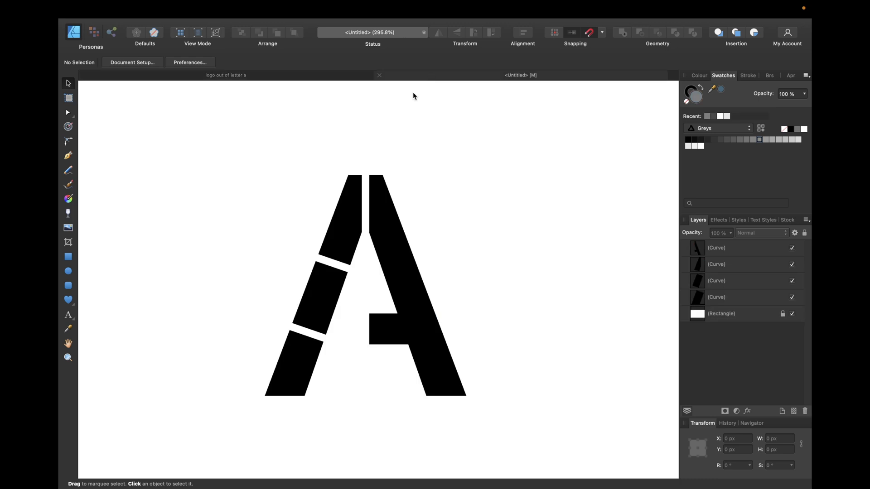
mouse_move(368, 148)
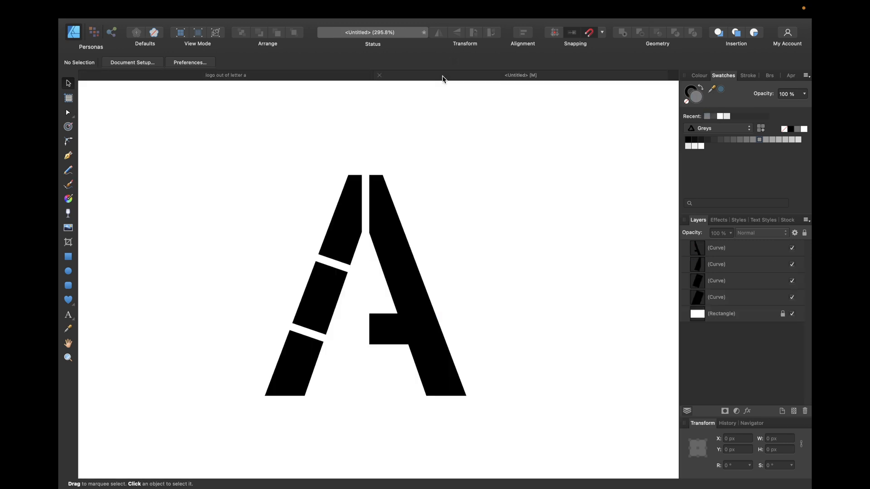
Select the top segment of the left leg in the working document
left_click(342, 222)
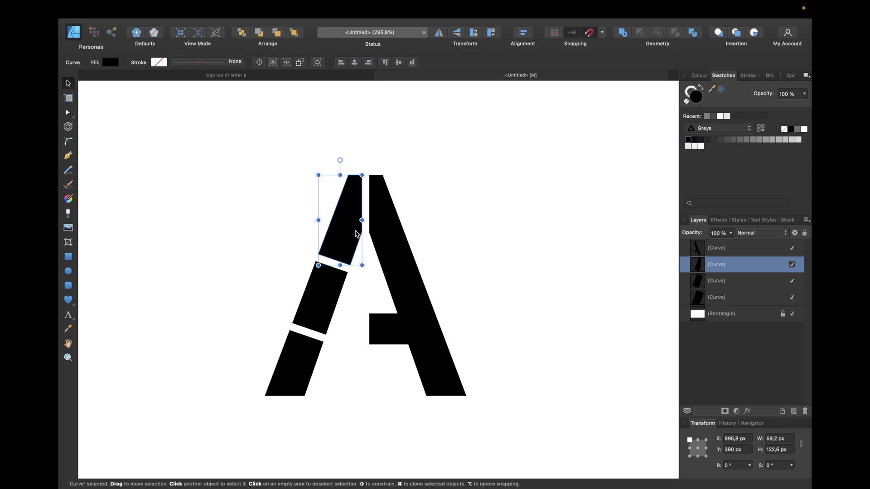
mouse_move(68, 120)
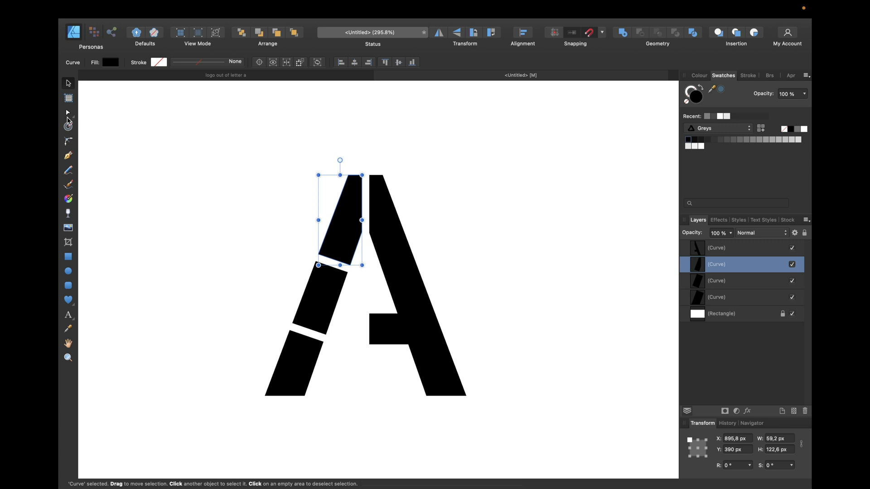
Round the corners of all A pieces with a 3 px Corner radius
left_click(67, 140)
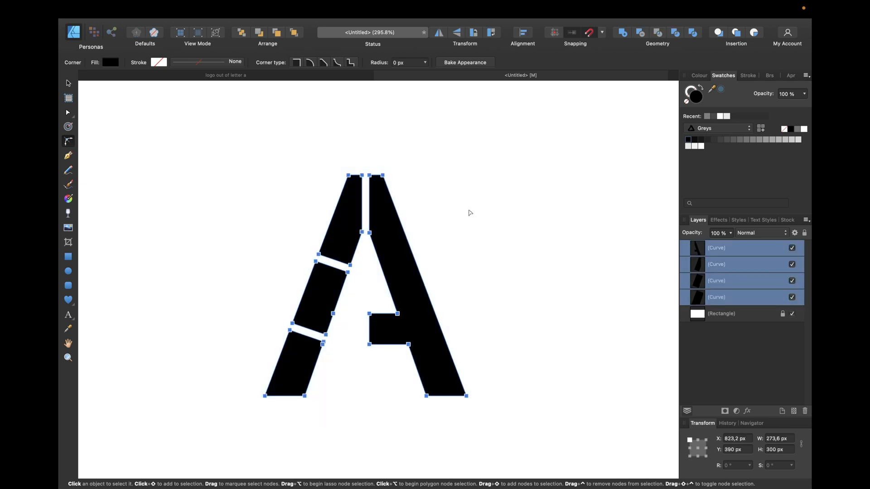
type("3")
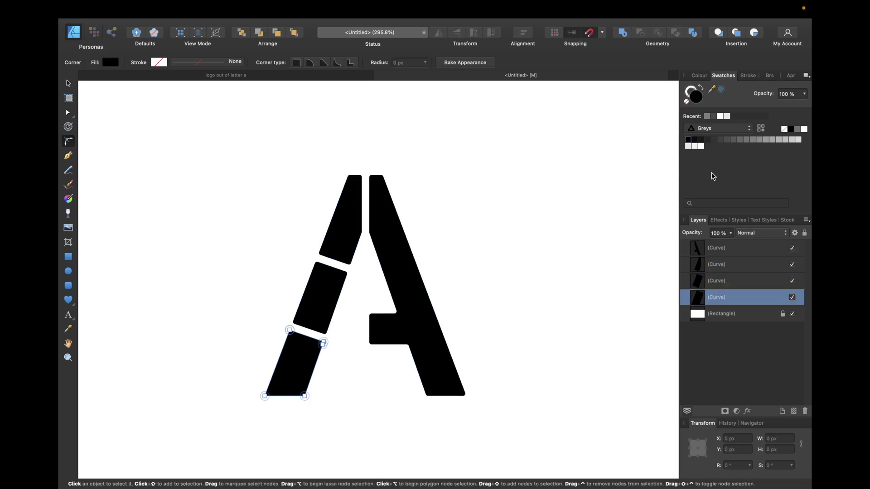
left_click(111, 62)
type("BF8E60")
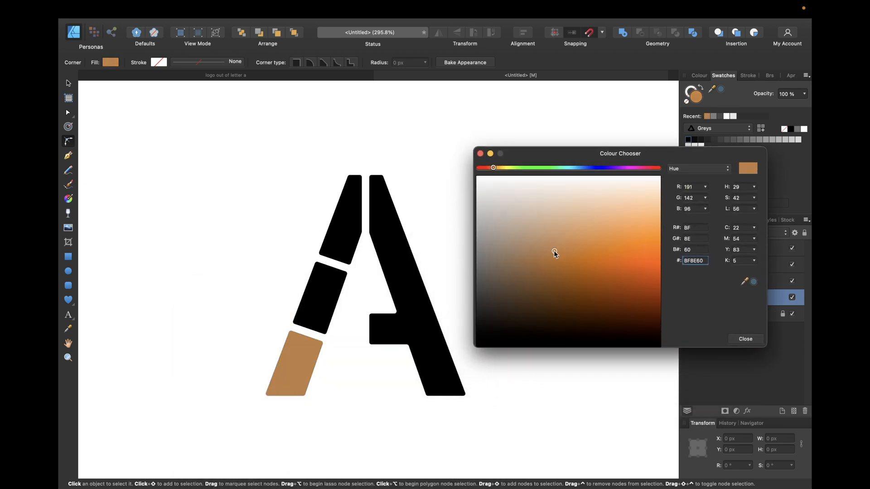
Fill the left-leg segments with the same light brown shade from the colour chooser
left_click(553, 256)
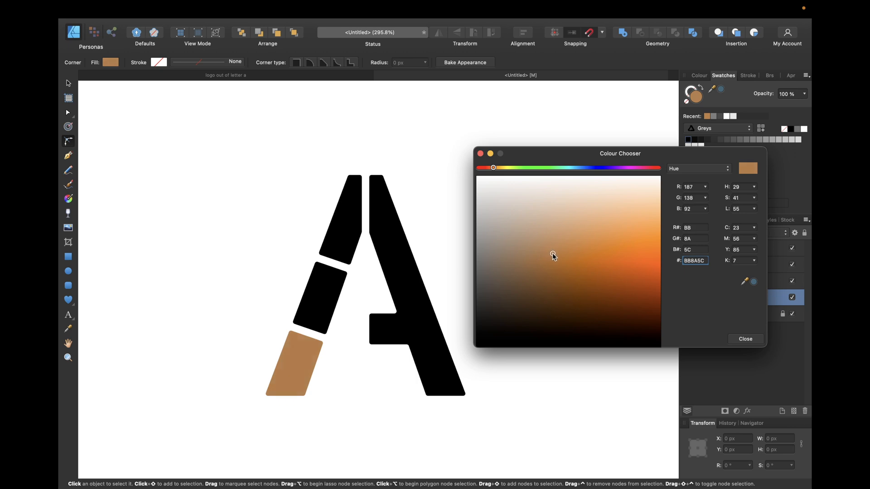
left_click(294, 366)
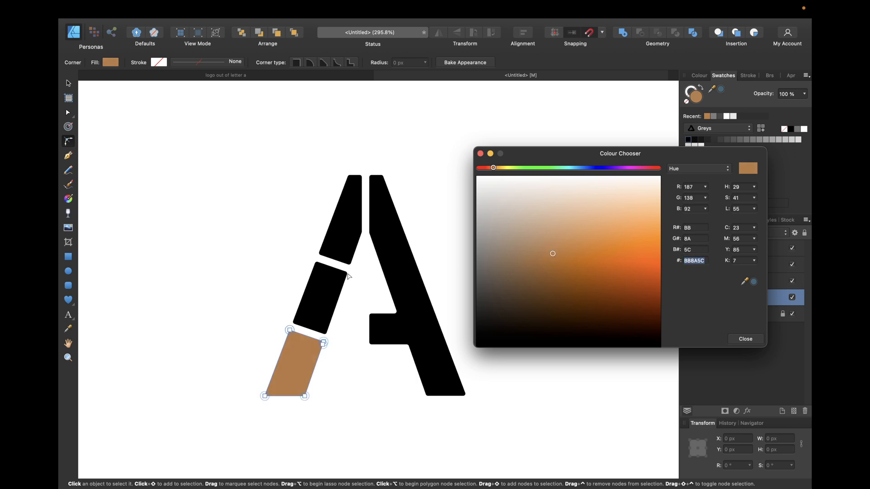
type("000000")
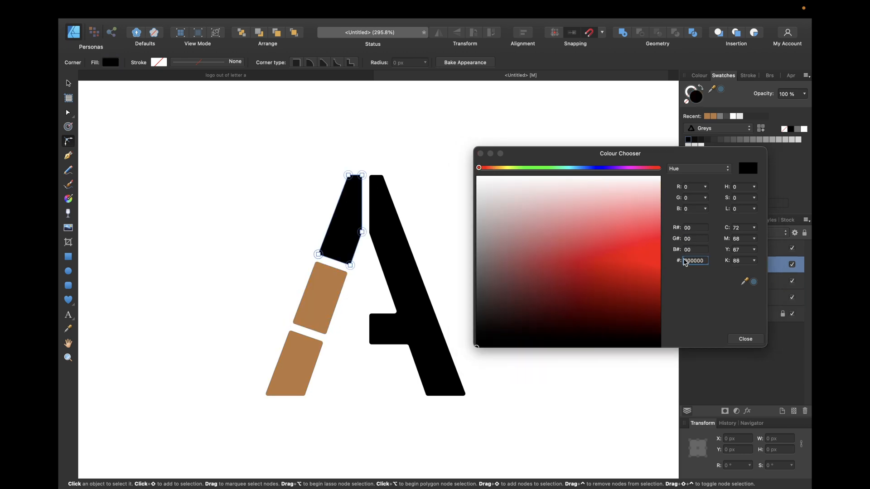
left_click(551, 253)
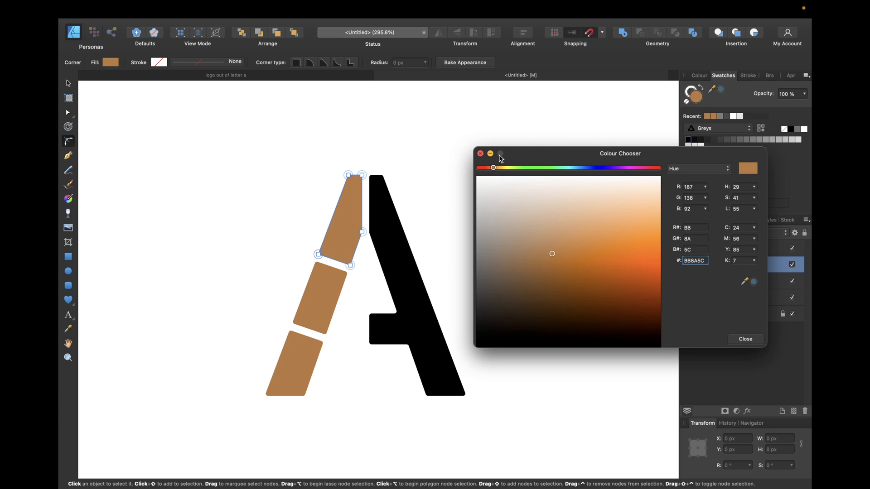
left_click(745, 339)
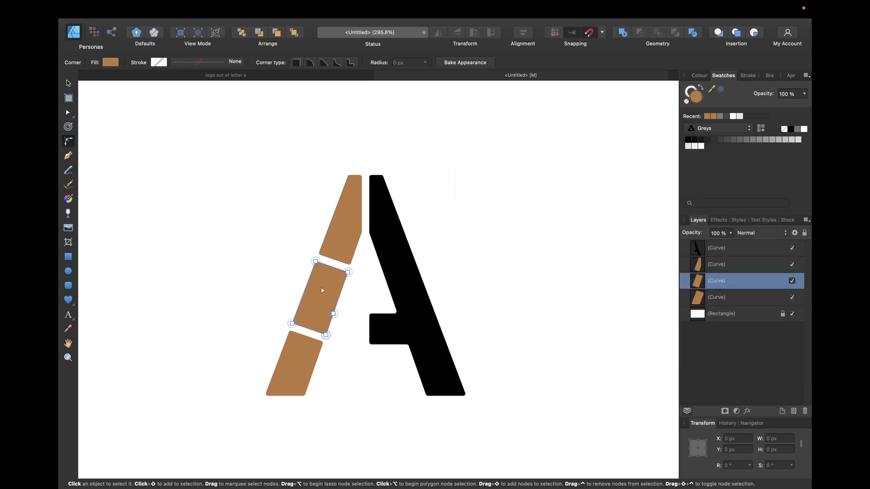
Add a black Colour Overlay at about 20% opacity to darken the upper left-leg segments
left_click(717, 219)
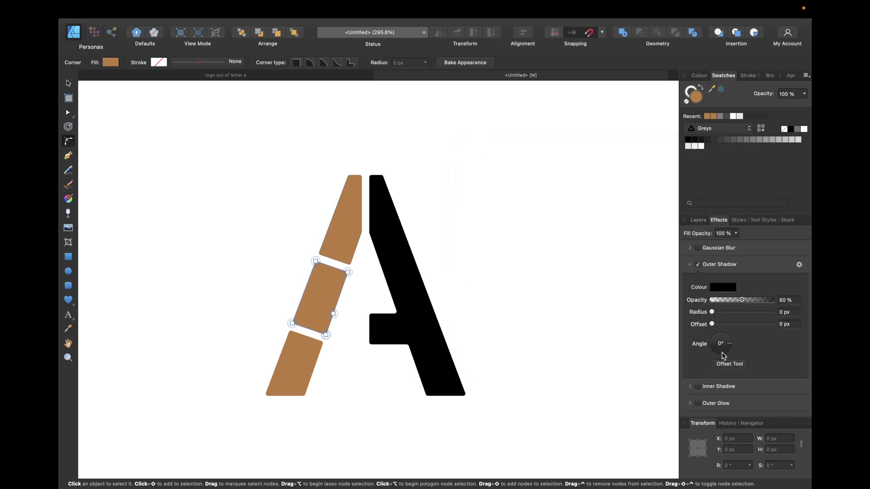
left_click(690, 264)
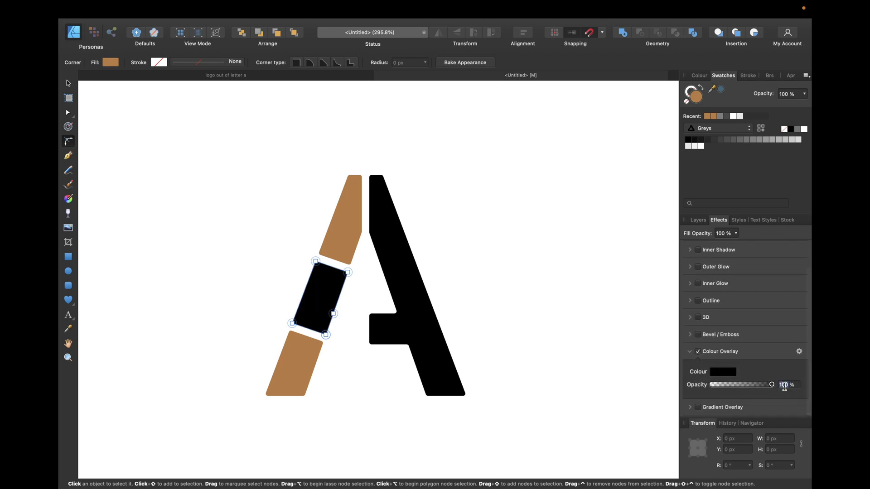
type("20")
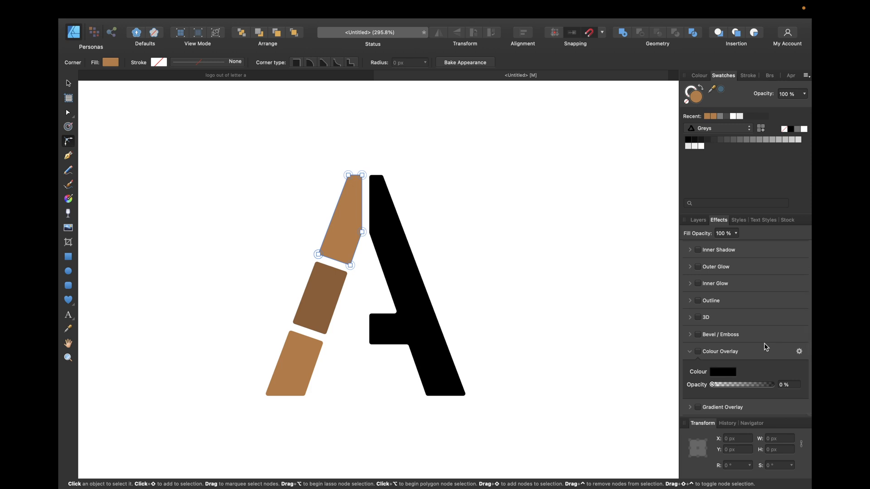
mouse_move(331, 236)
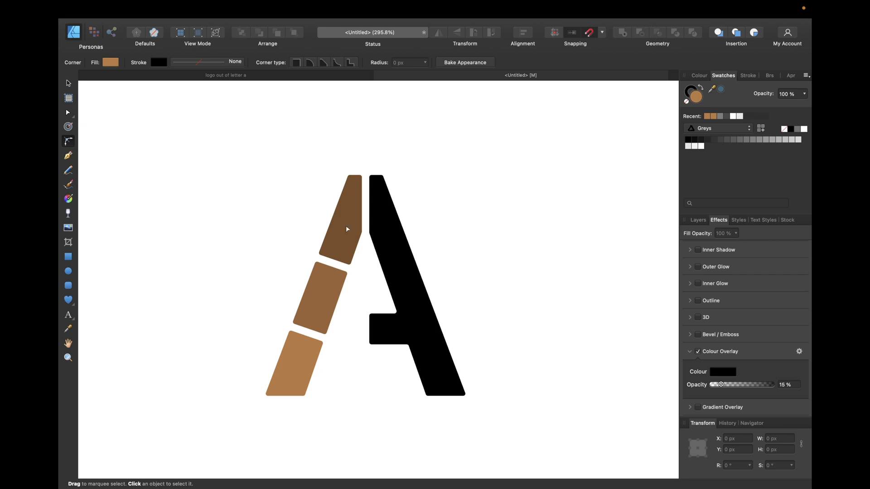
mouse_move(324, 294)
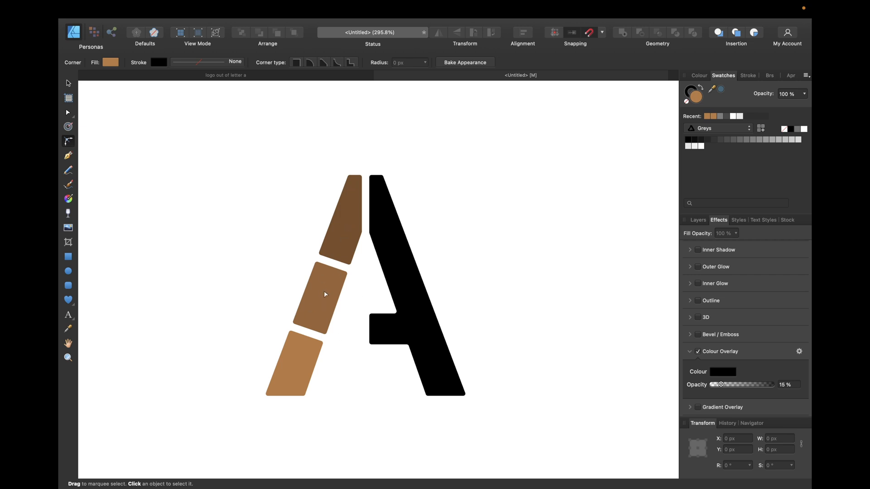
mouse_move(543, 299)
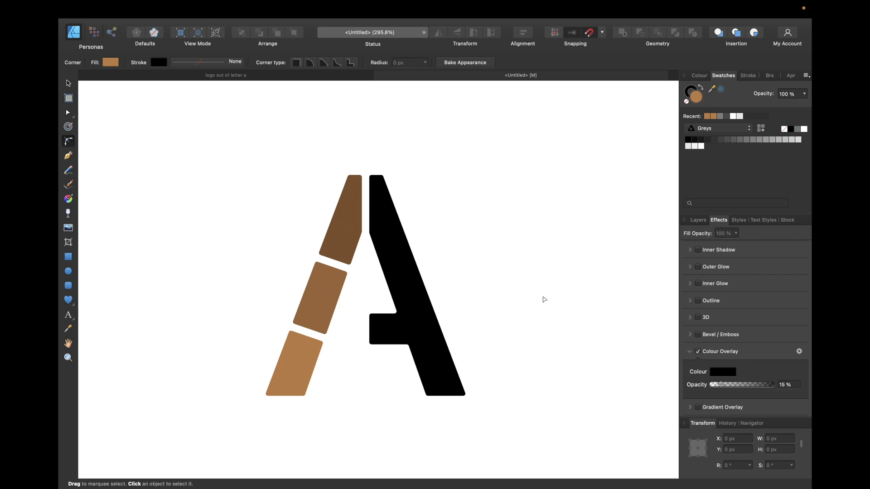
left_click(400, 278)
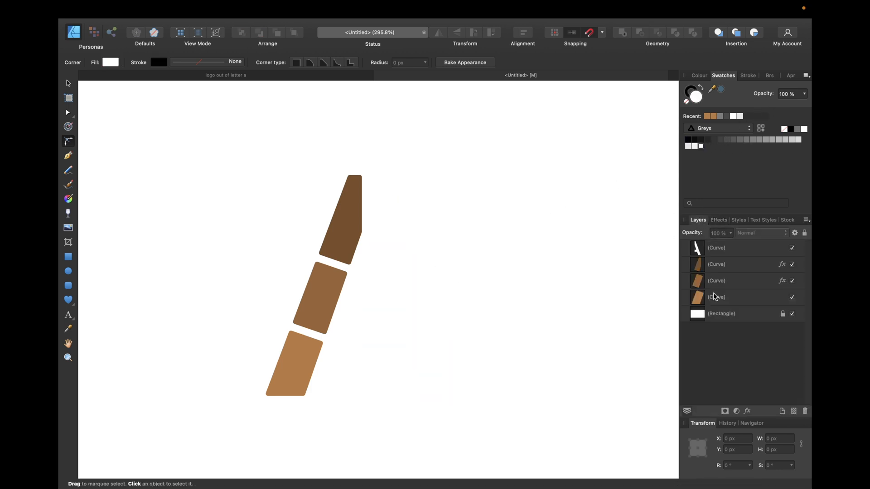
Give the background rectangle a brown Colour Overlay via the hex field, with the A's right half white
left_click(721, 314)
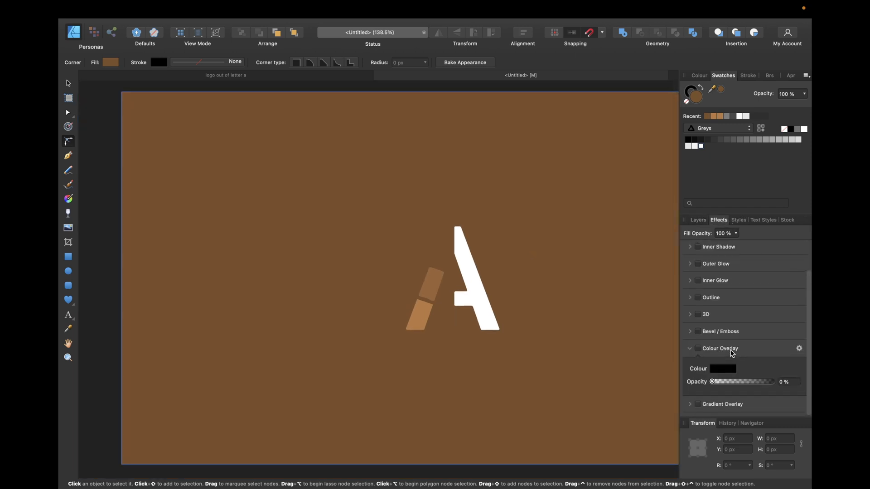
left_click(696, 351)
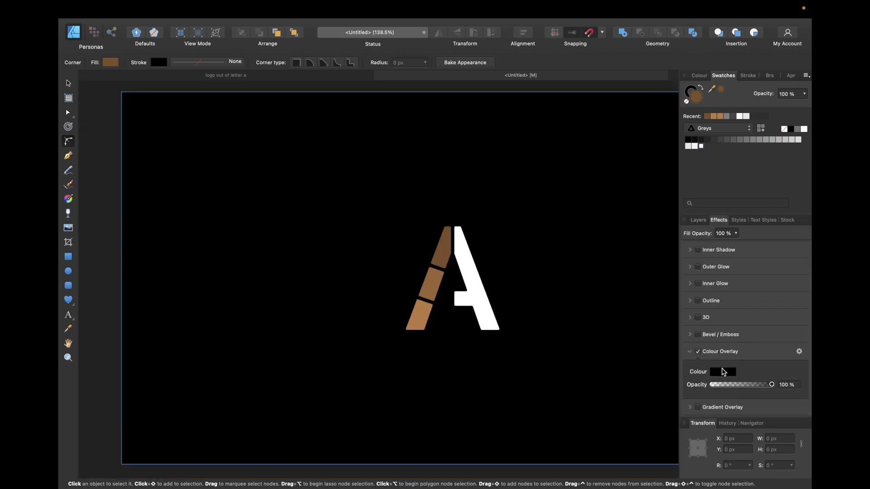
left_click(722, 372)
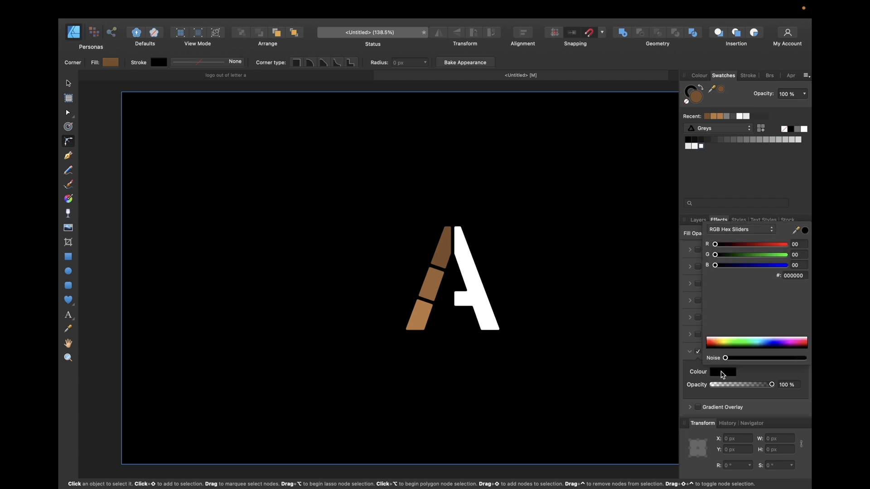
left_click(793, 276)
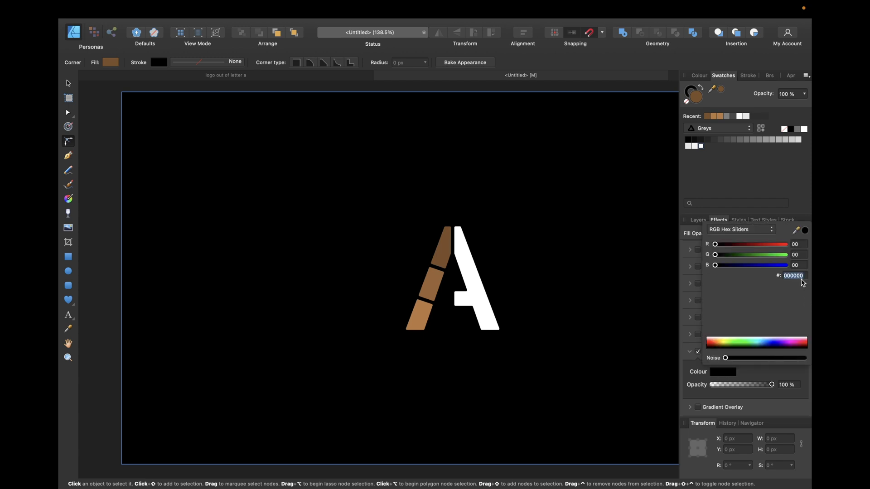
left_click(793, 276)
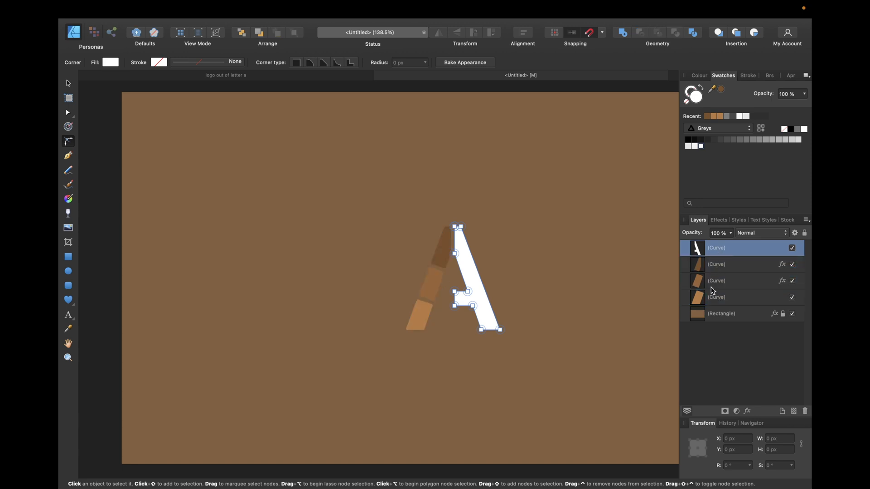
Group the A's pieces and add an Outer Shadow with 50 px radius and 50 px offset
left_click(717, 297)
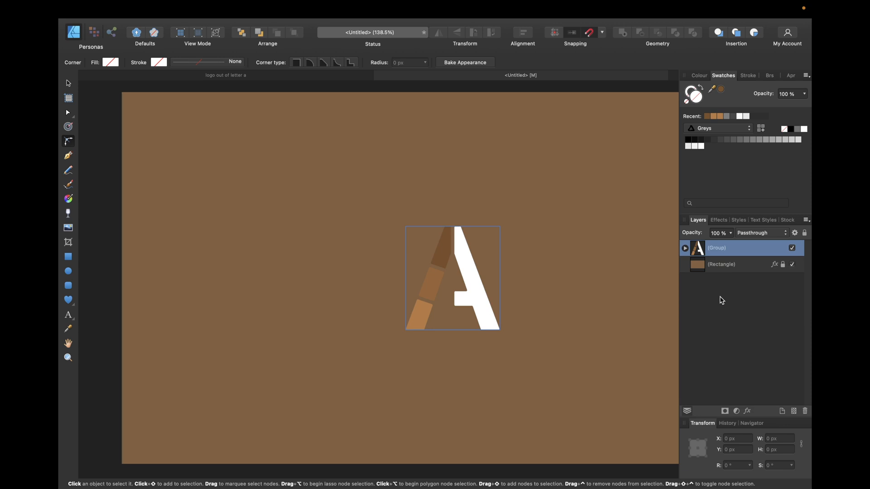
left_click(718, 219)
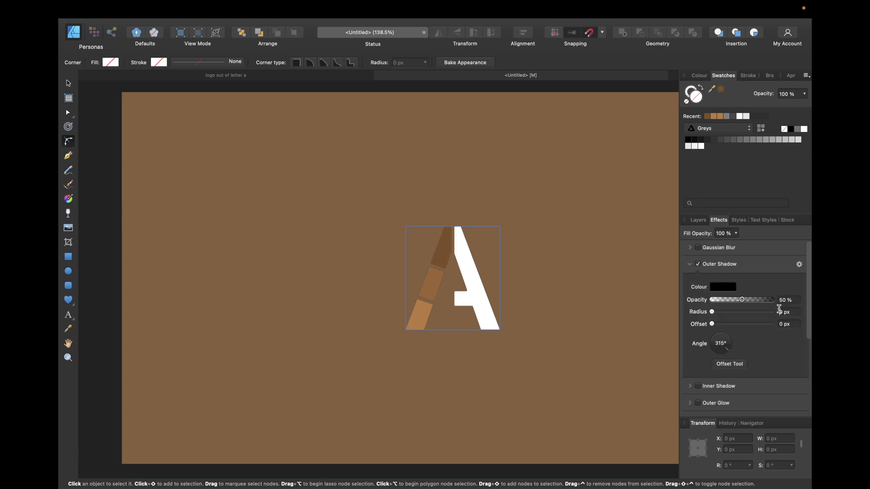
left_click_drag(713, 311, 765, 312)
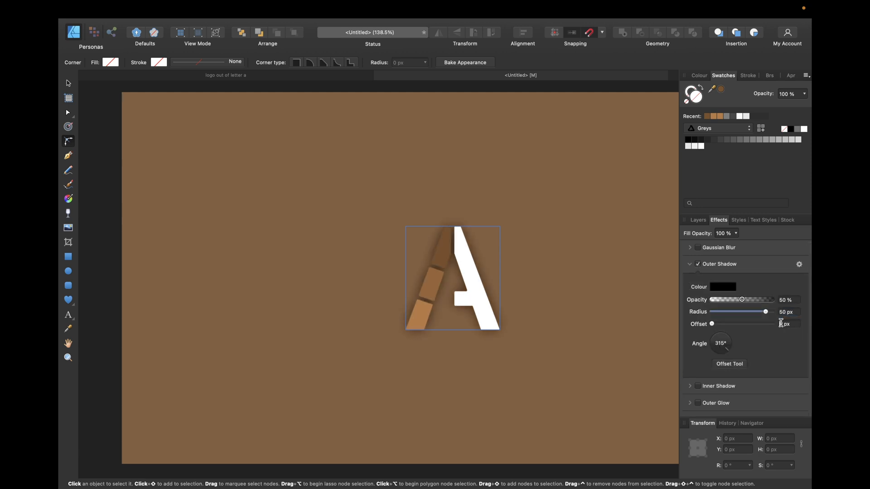
left_click_drag(713, 323, 766, 323)
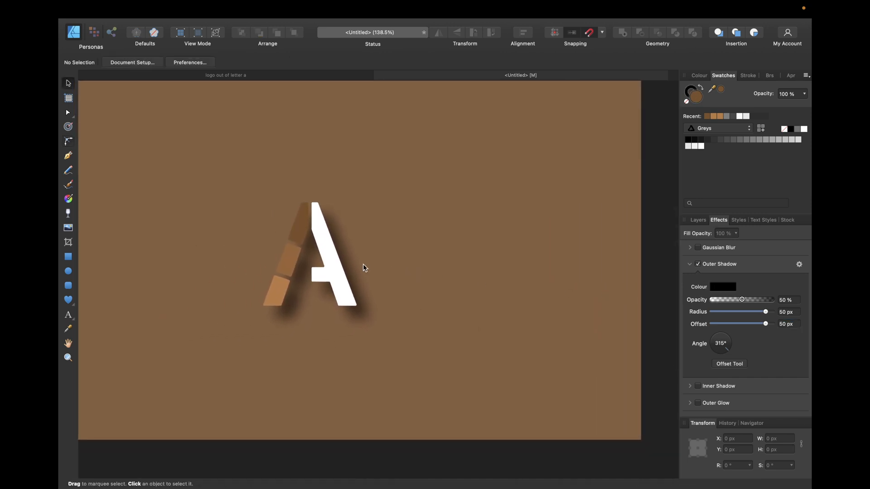
left_click(309, 254)
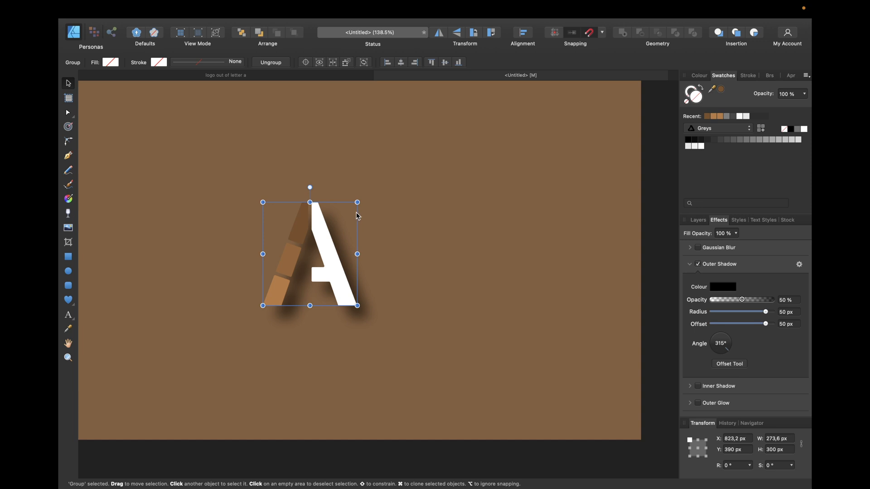